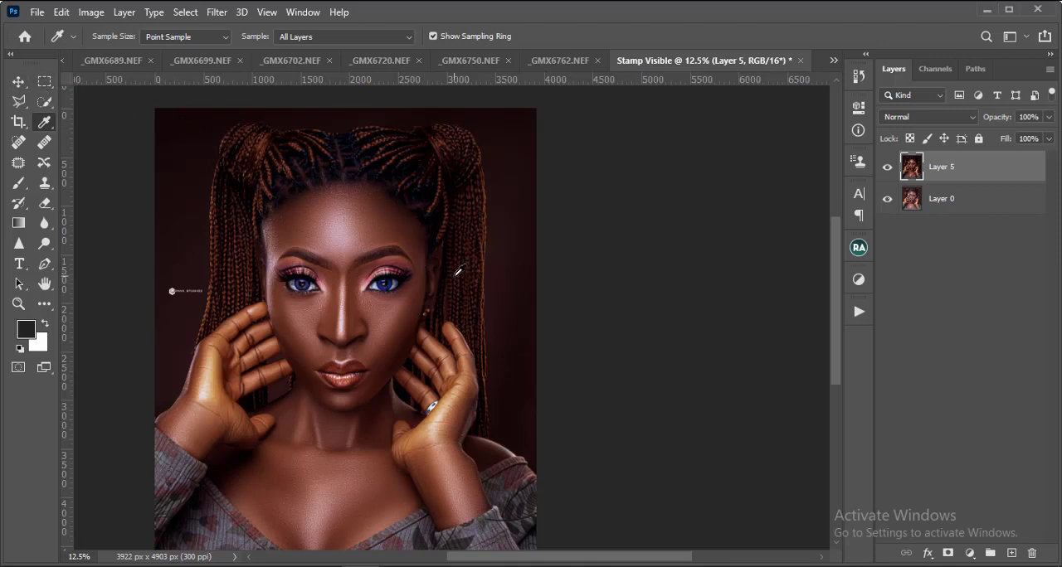
{"action": "mouse_move", "coordinate": [512, 249]}
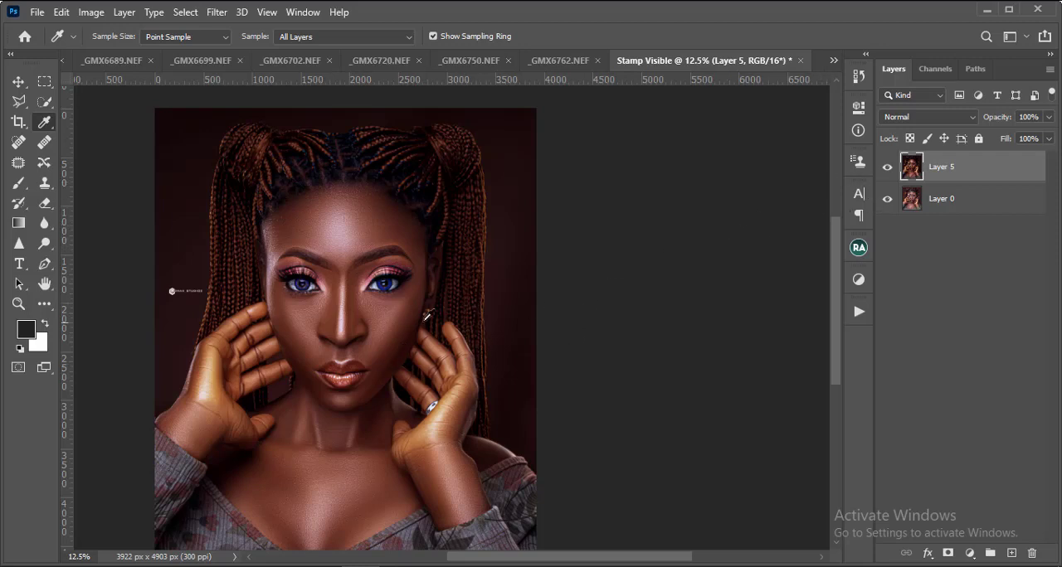
{"action": "mouse_move", "coordinate": [440, 322]}
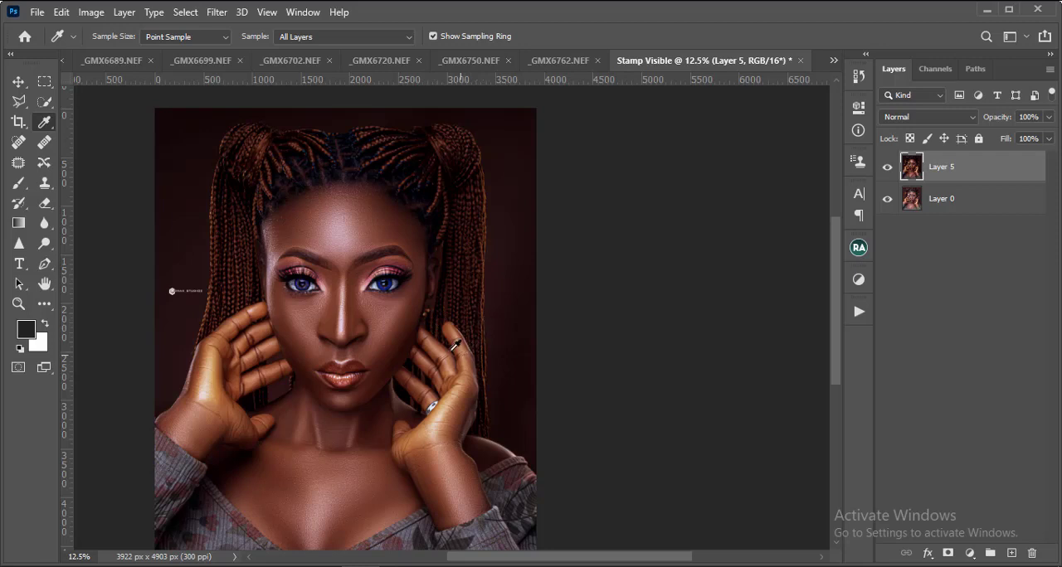
{"action": "mouse_move", "coordinate": [733, 259]}
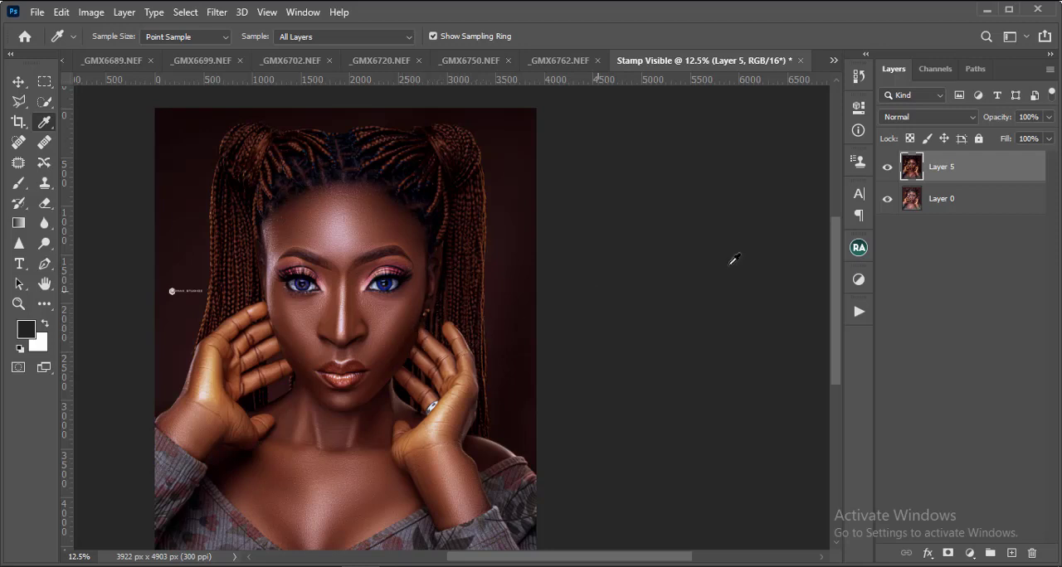
Step: Delete the lower base layer, leaving the stamped portrait layer
{"action": "left_click", "coordinate": [886, 168]}
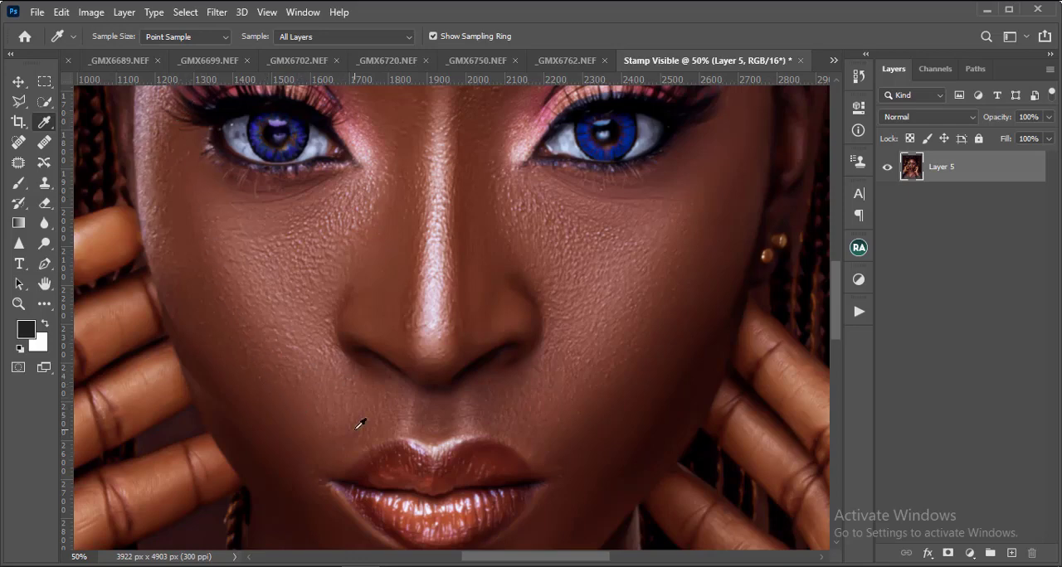
{"action": "mouse_move", "coordinate": [314, 402]}
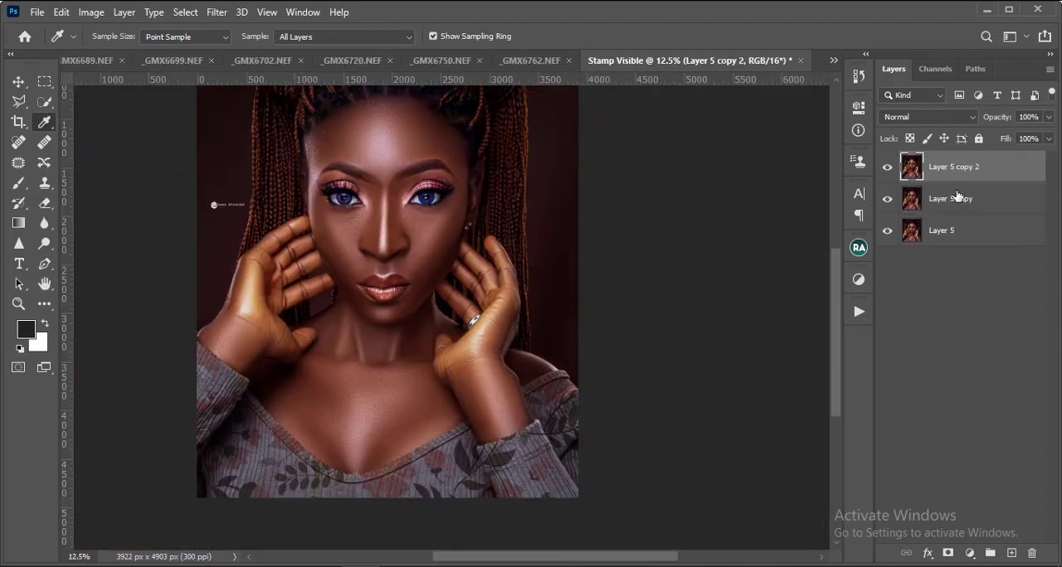
Step: Rename the top copy 'vivid' and the middle copy 'normal', then select vivid
{"action": "double_click", "coordinate": [954, 165]}
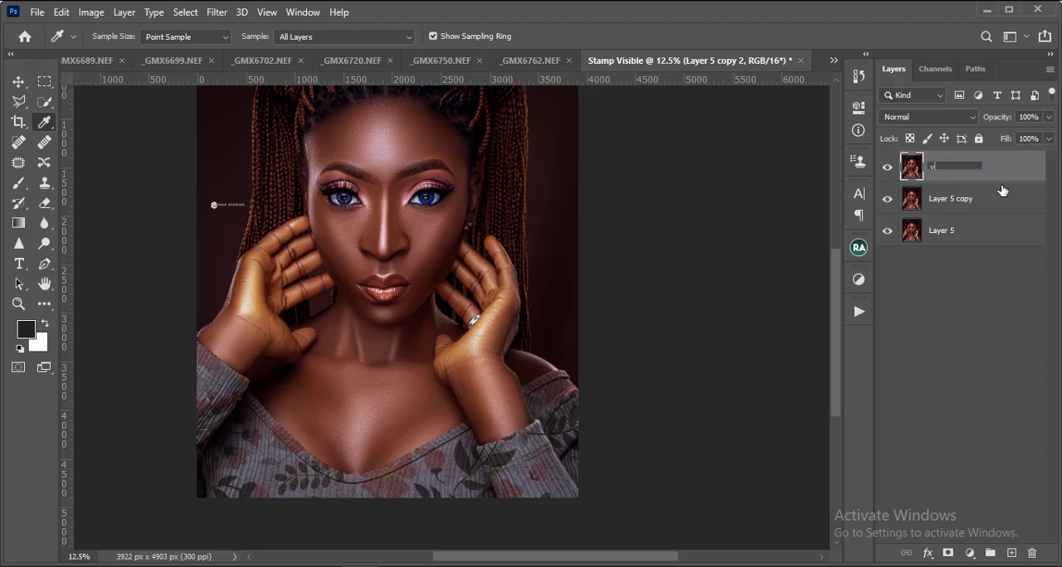
{"action": "type", "text": "vivid"}
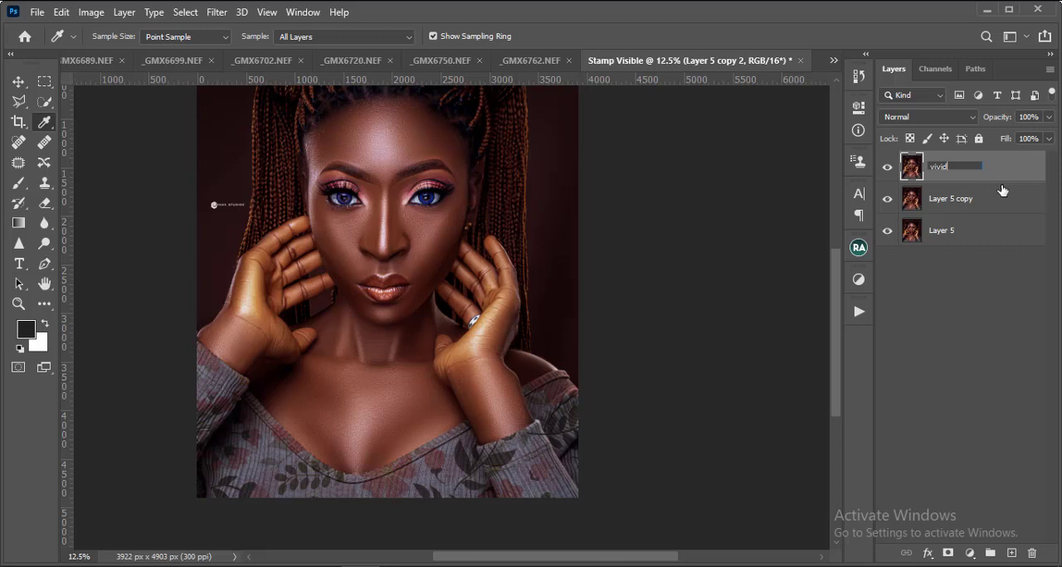
{"action": "mouse_move", "coordinate": [969, 209]}
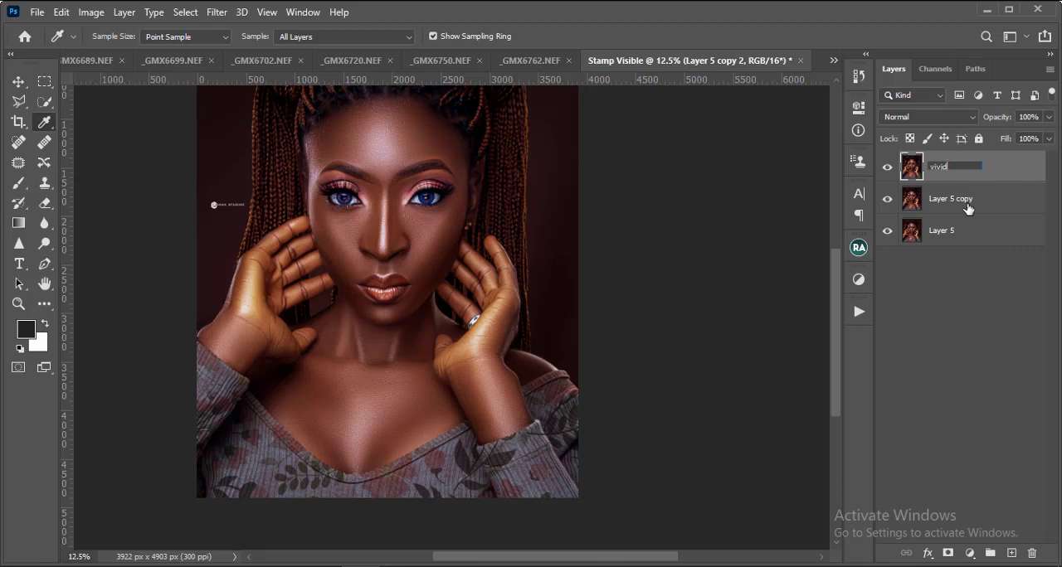
{"action": "double_click", "coordinate": [950, 199]}
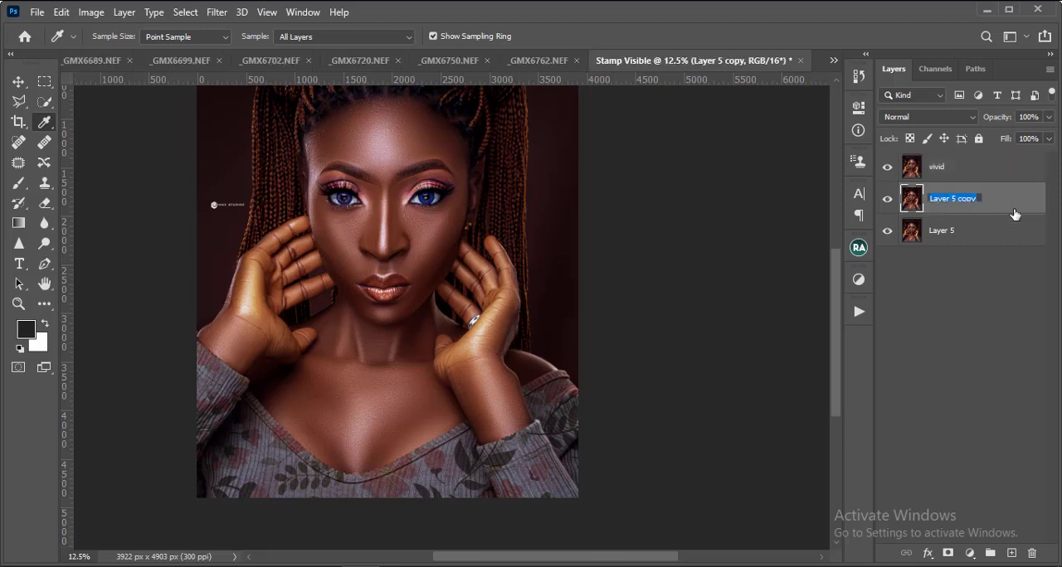
{"action": "type", "text": "normal"}
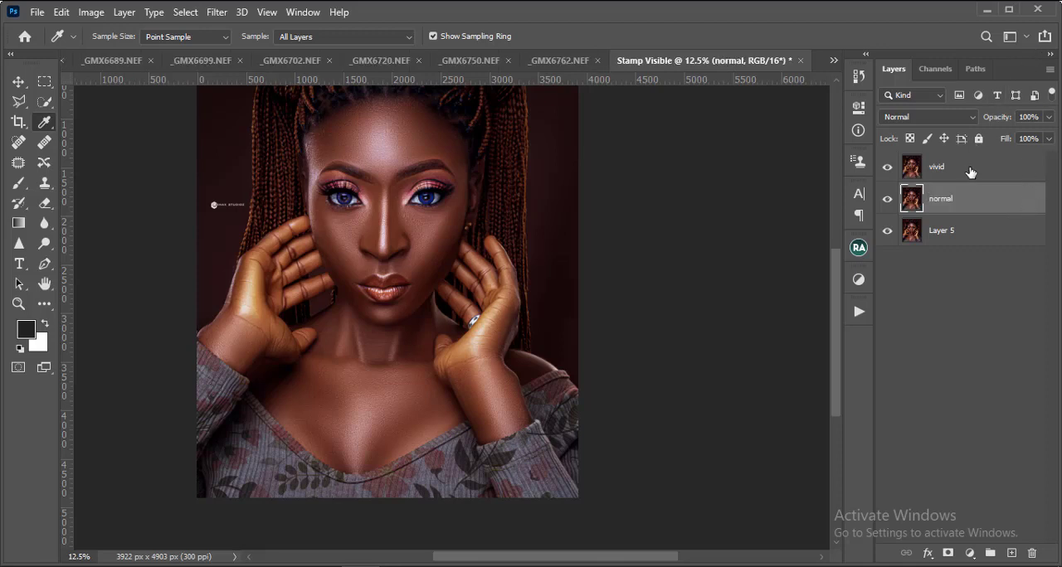
{"action": "left_click", "coordinate": [936, 168]}
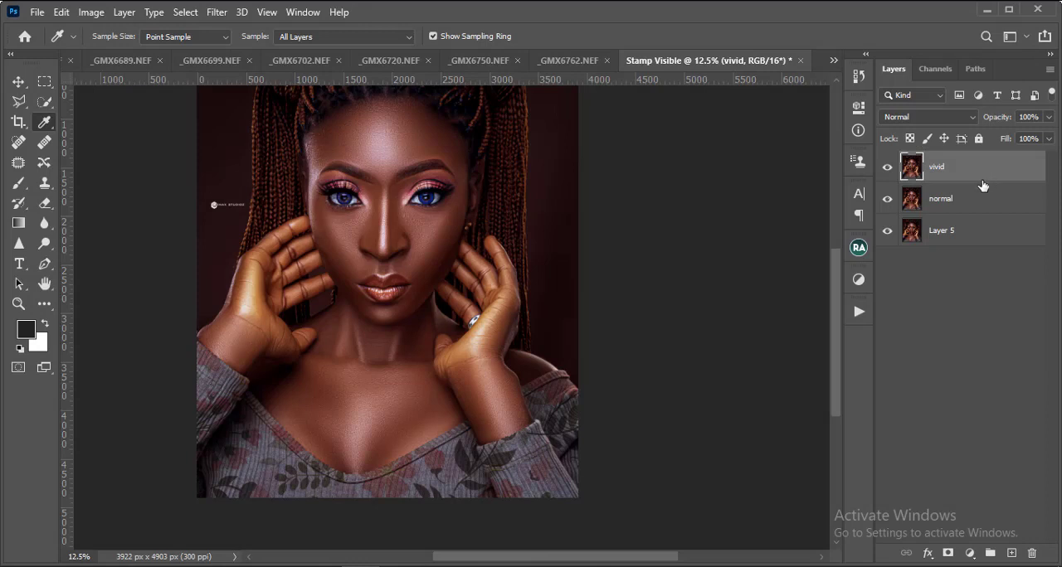
{"action": "mouse_move", "coordinate": [908, 267]}
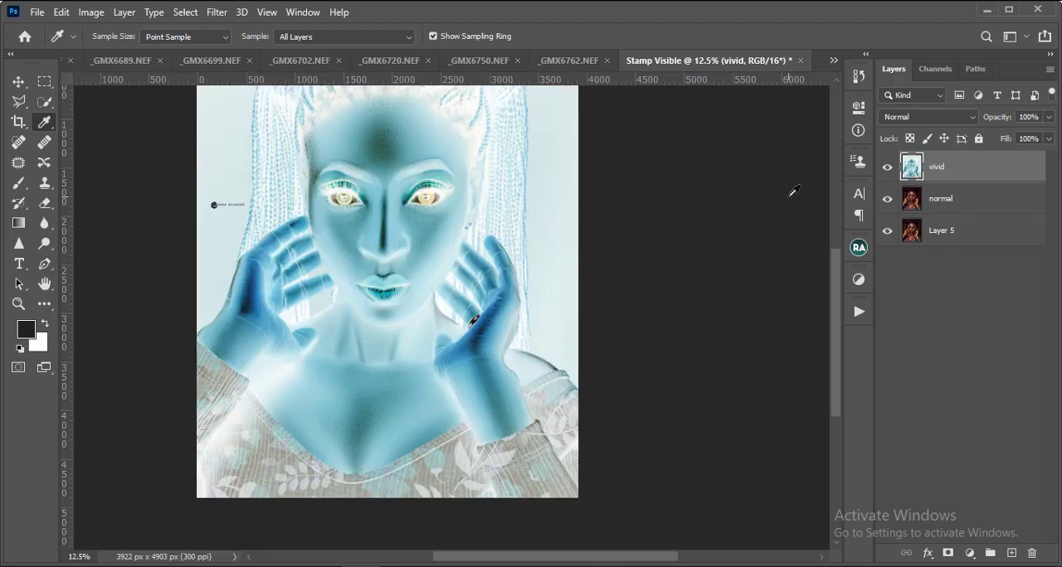
{"action": "mouse_move", "coordinate": [760, 282]}
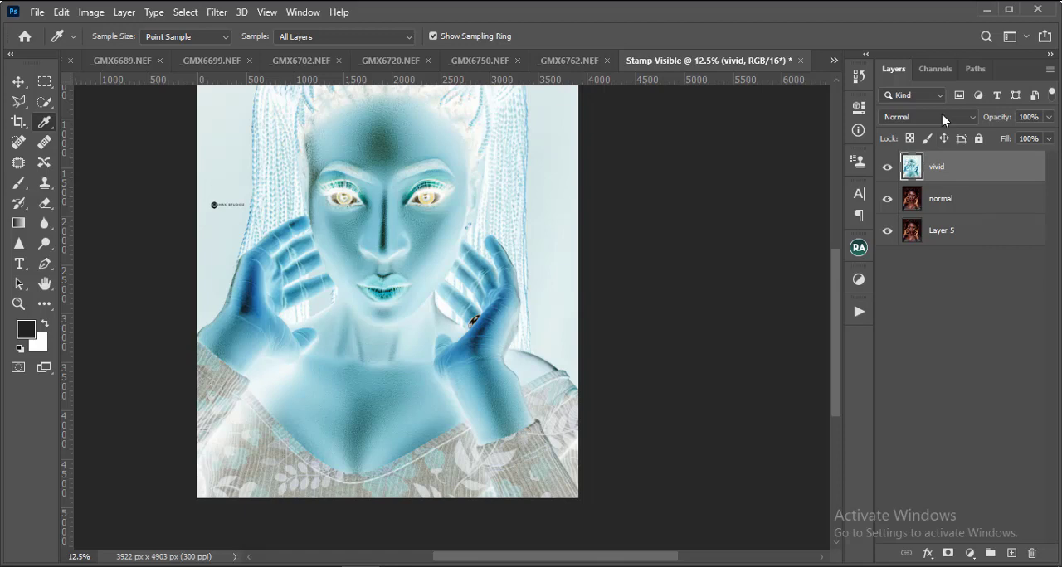
{"action": "mouse_move", "coordinate": [943, 116]}
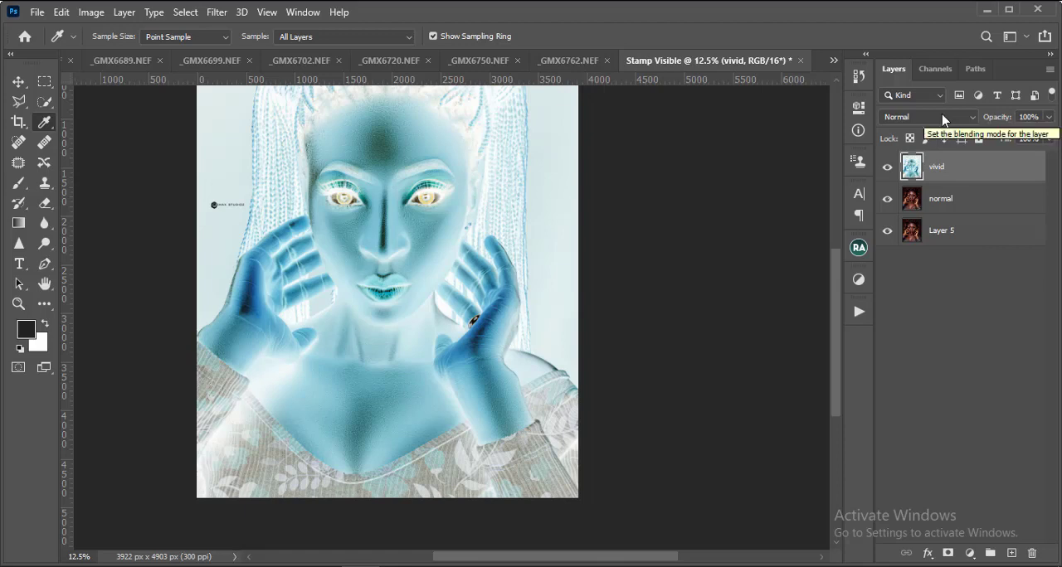
Step: Set the inverted vivid layer's blend mode to Vivid Light
{"action": "left_click", "coordinate": [927, 116]}
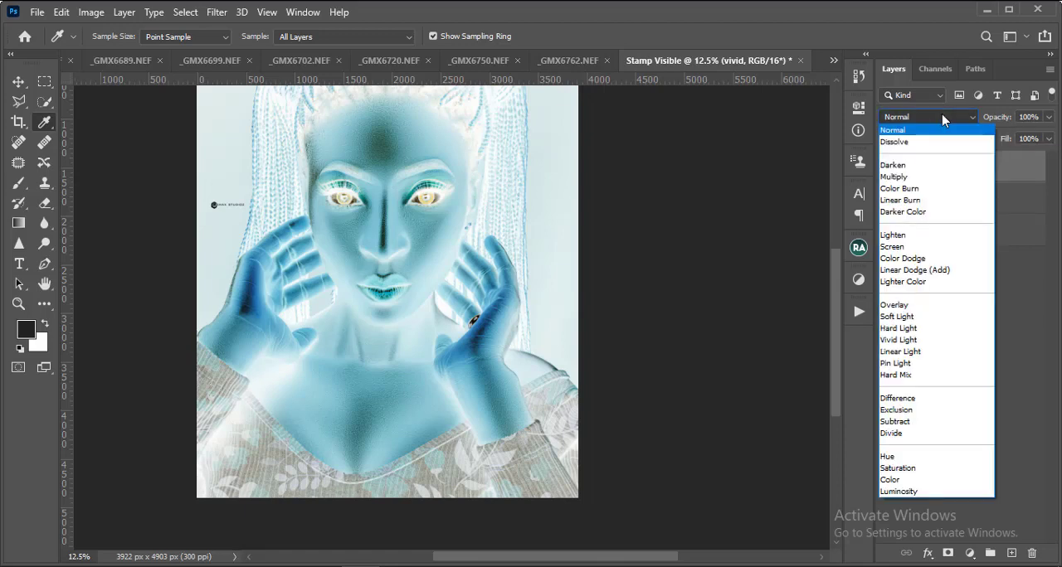
{"action": "left_click", "coordinate": [899, 328]}
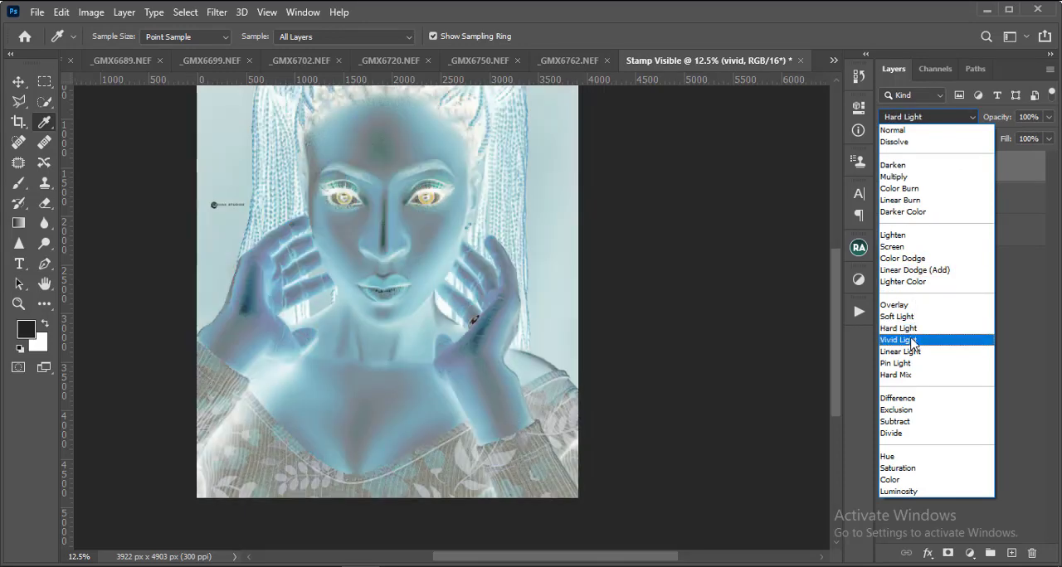
{"action": "left_click", "coordinate": [898, 341]}
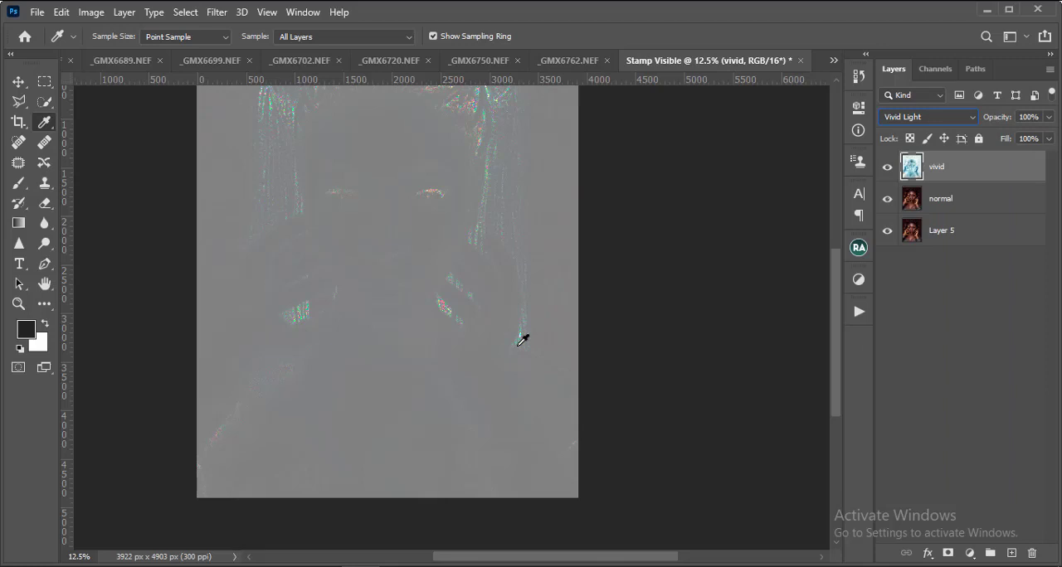
{"action": "mouse_move", "coordinate": [508, 290]}
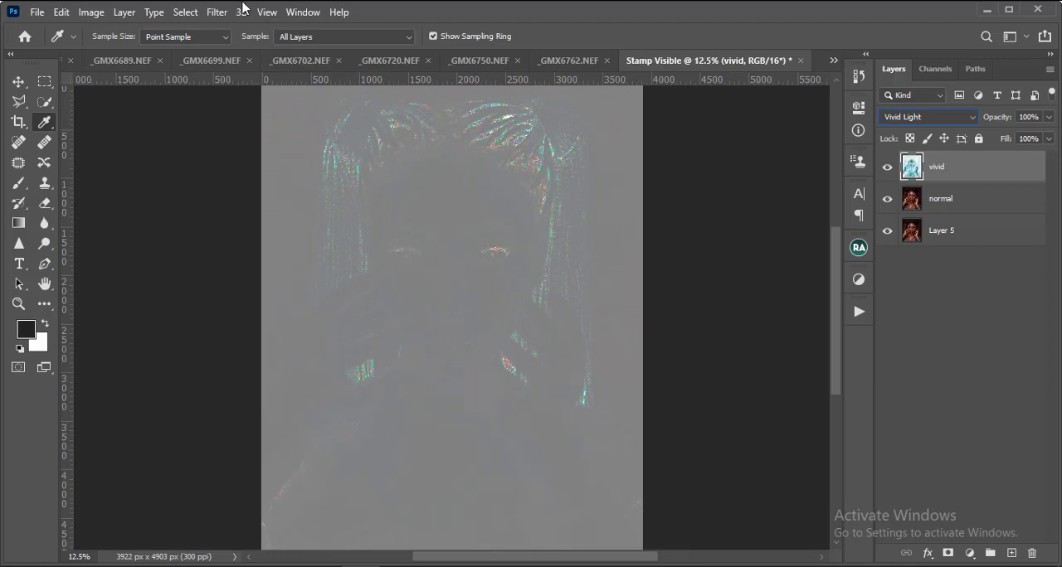
Step: Convert the vivid layer into a smart object via Convert for Smart Filters
{"action": "left_click", "coordinate": [215, 12]}
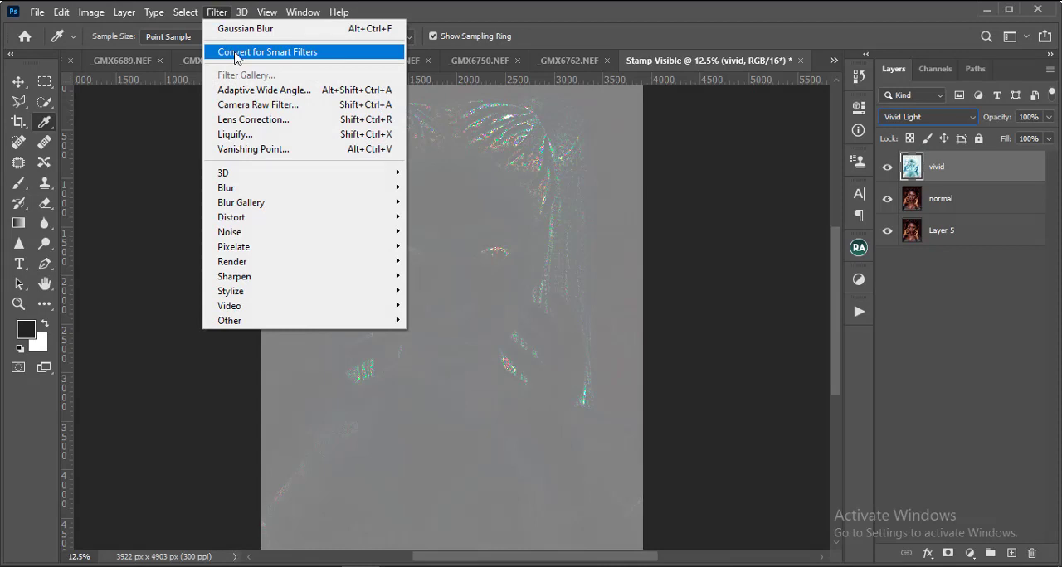
{"action": "left_click", "coordinate": [266, 52]}
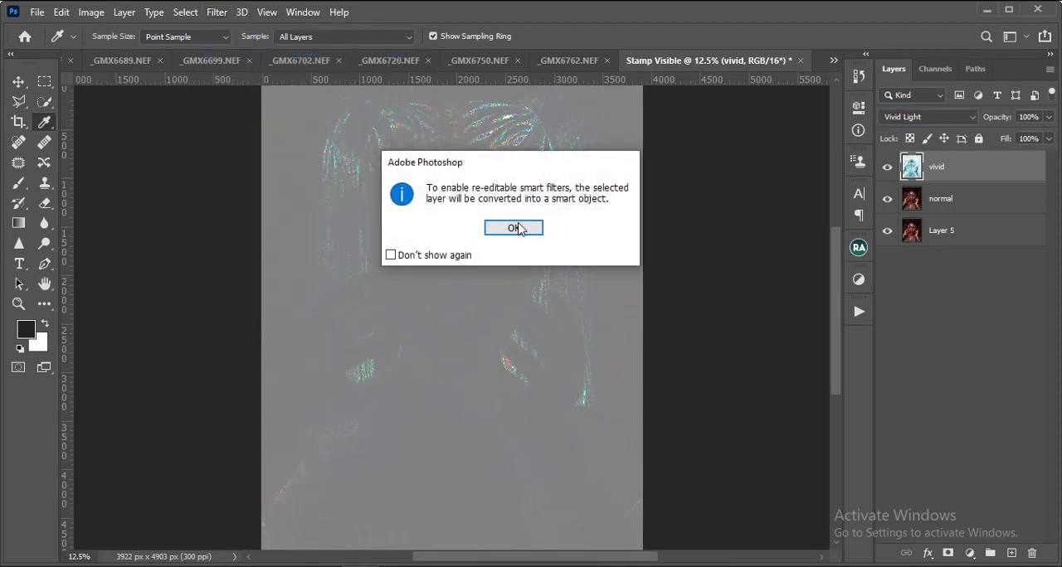
{"action": "left_click", "coordinate": [512, 229]}
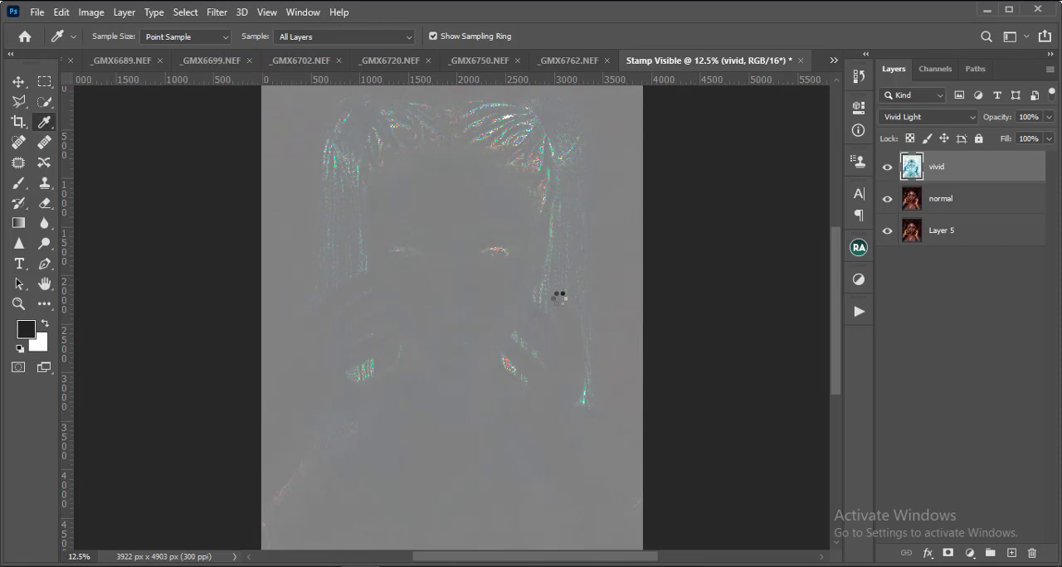
{"action": "mouse_move", "coordinate": [547, 322]}
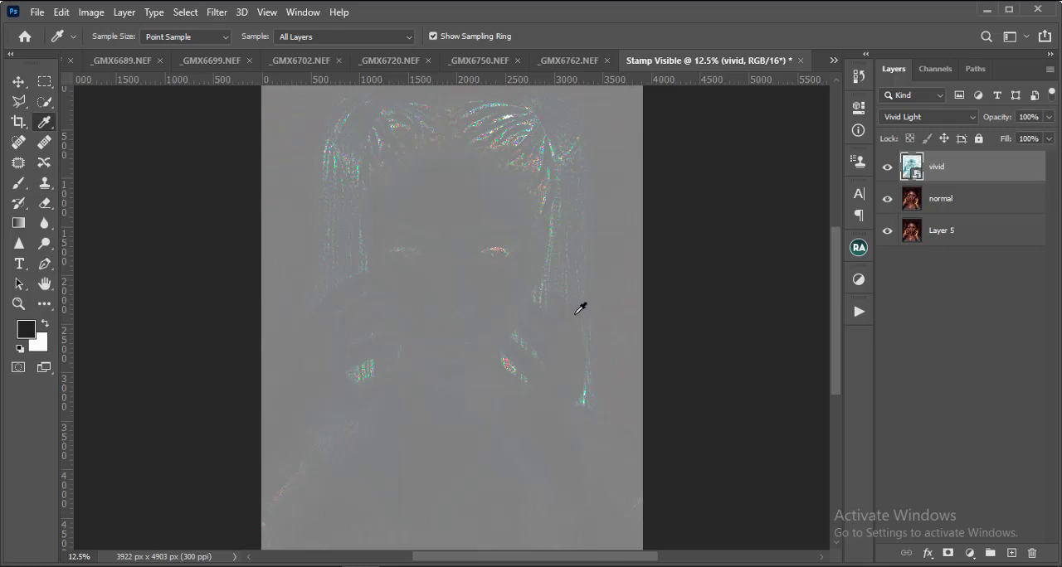
{"action": "mouse_move", "coordinate": [372, 108]}
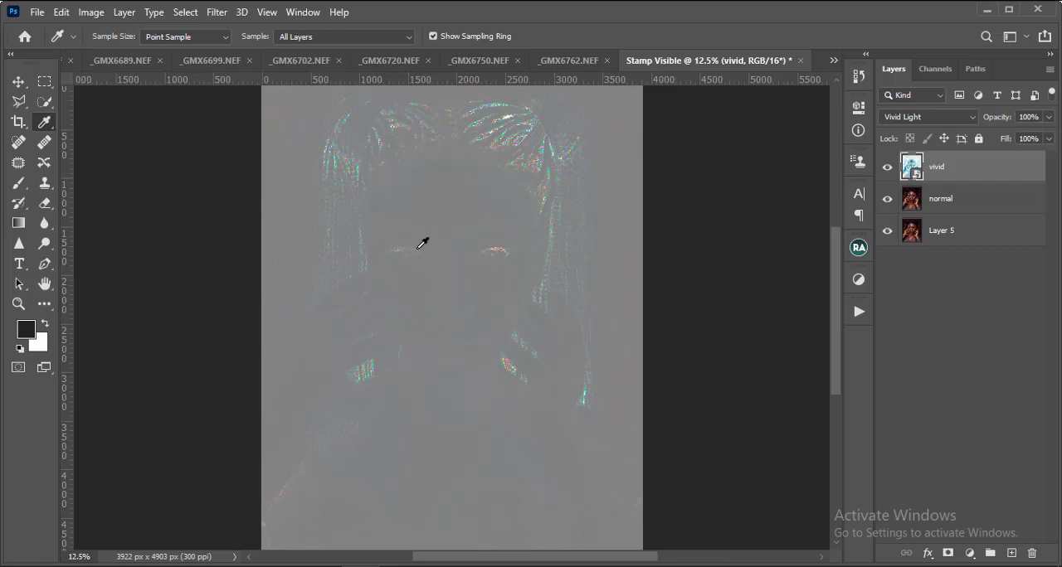
{"action": "mouse_move", "coordinate": [644, 163]}
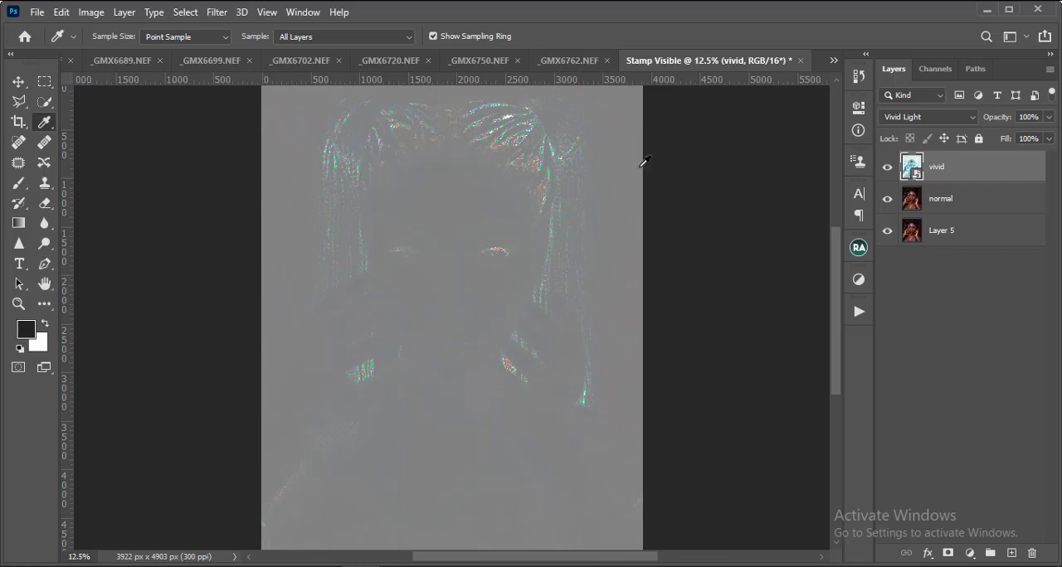
{"action": "mouse_move", "coordinate": [216, 11]}
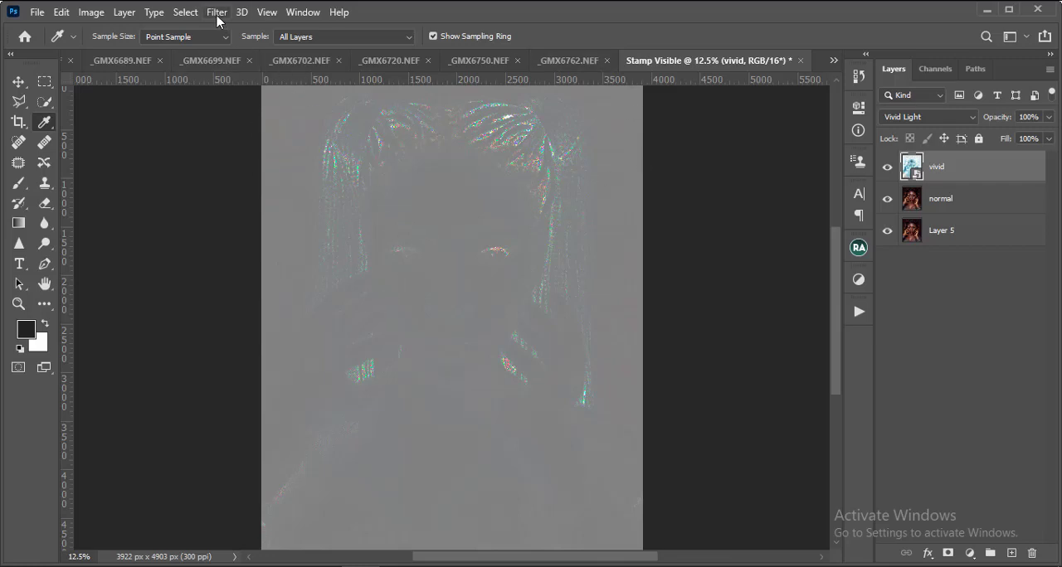
Step: Apply a first Gaussian Blur to vivid at a very low radius of about 0.1 px
{"action": "left_click", "coordinate": [216, 12]}
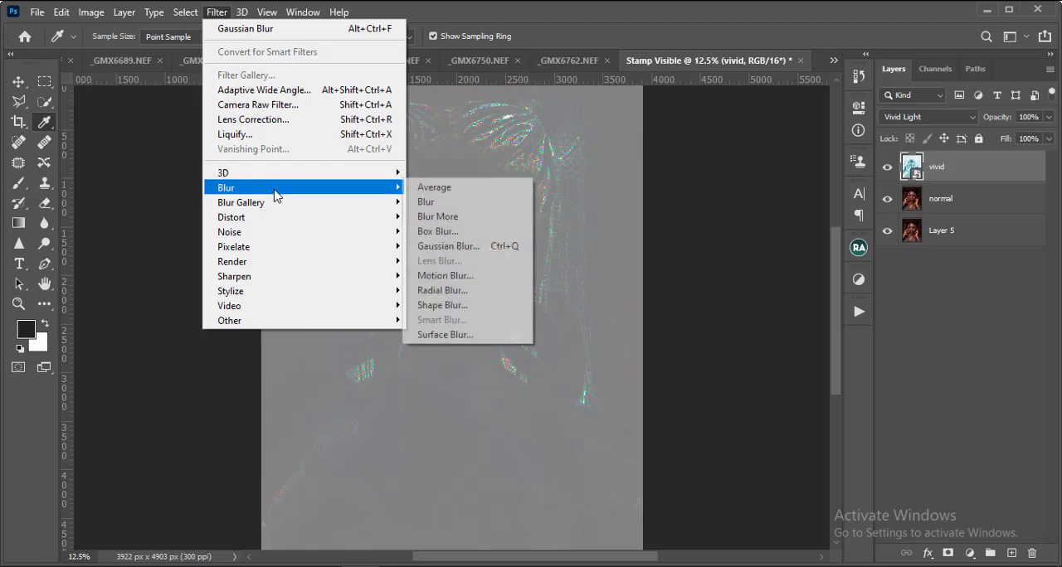
{"action": "mouse_move", "coordinate": [448, 246]}
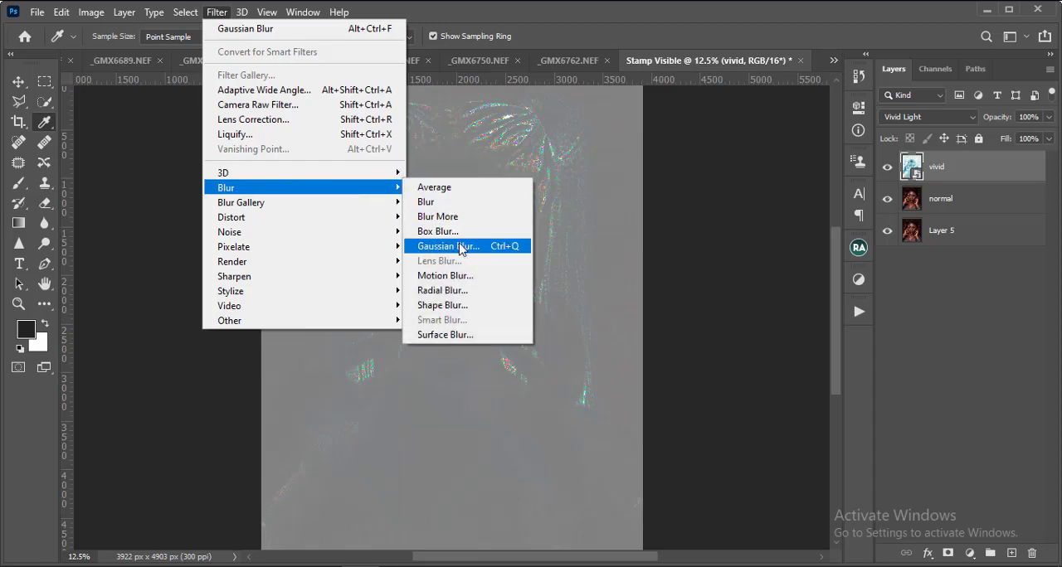
{"action": "left_click", "coordinate": [448, 246]}
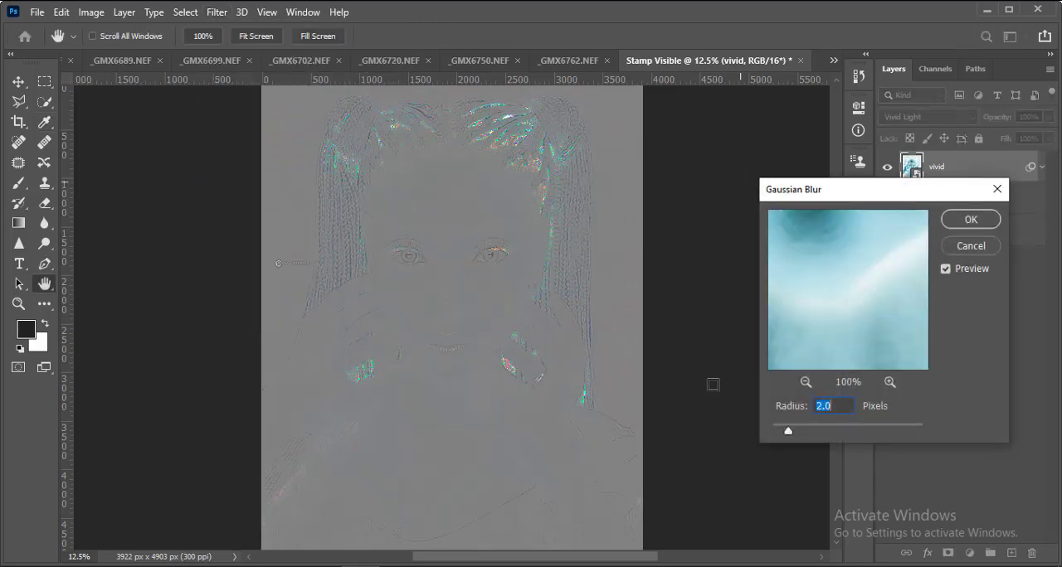
{"action": "left_click_drag", "start_coordinate": [788, 431], "coordinate": [770, 432]}
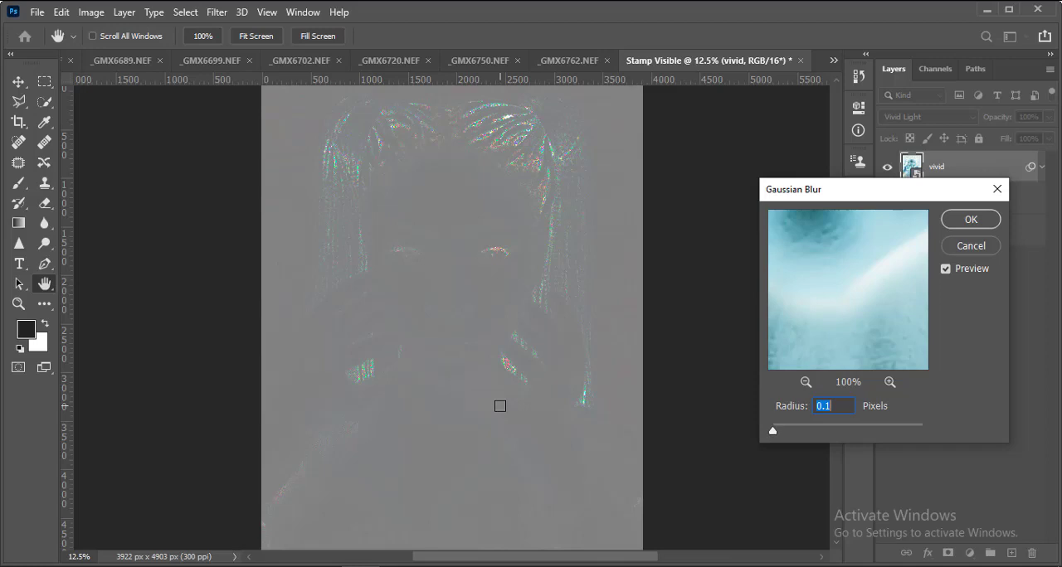
{"action": "left_click", "coordinate": [497, 302]}
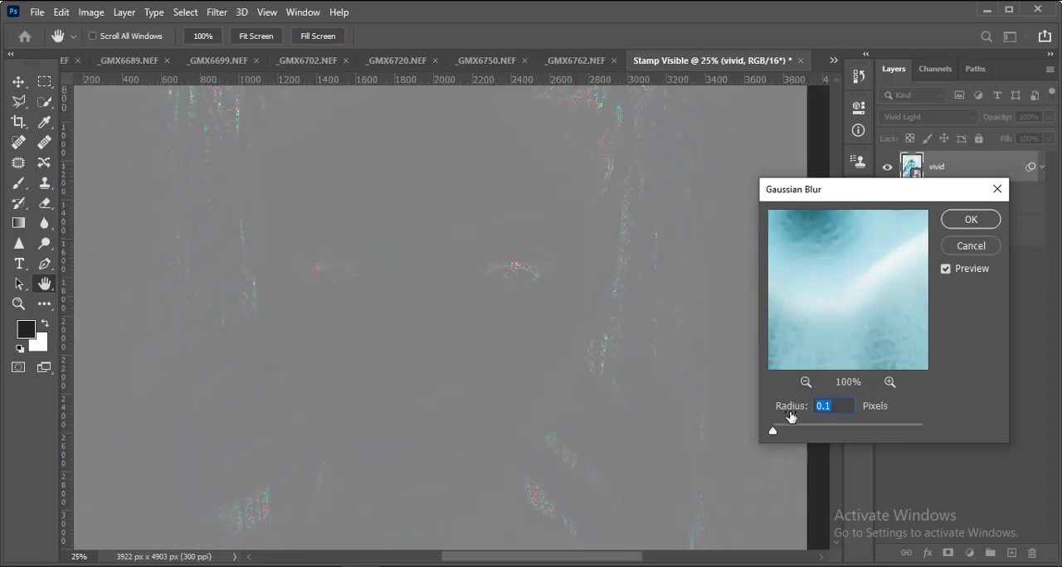
Step: Raise the Gaussian Blur radius to 2.0 px, compare with preview off and on, and apply it
{"action": "left_click_drag", "start_coordinate": [771, 431], "coordinate": [777, 432]}
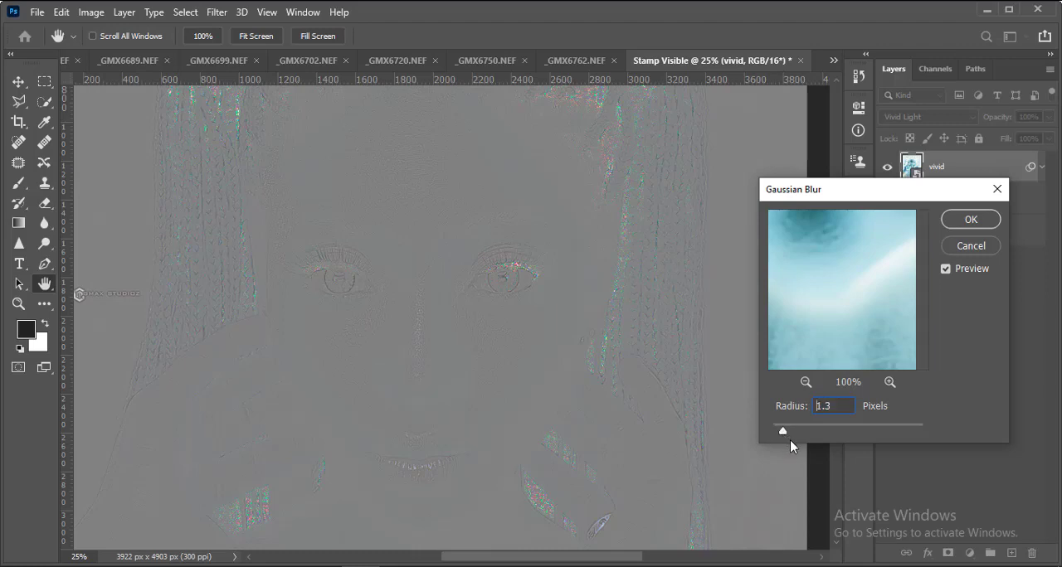
{"action": "left_click_drag", "start_coordinate": [783, 431], "coordinate": [789, 431]}
{"action": "type", "text": "2"}
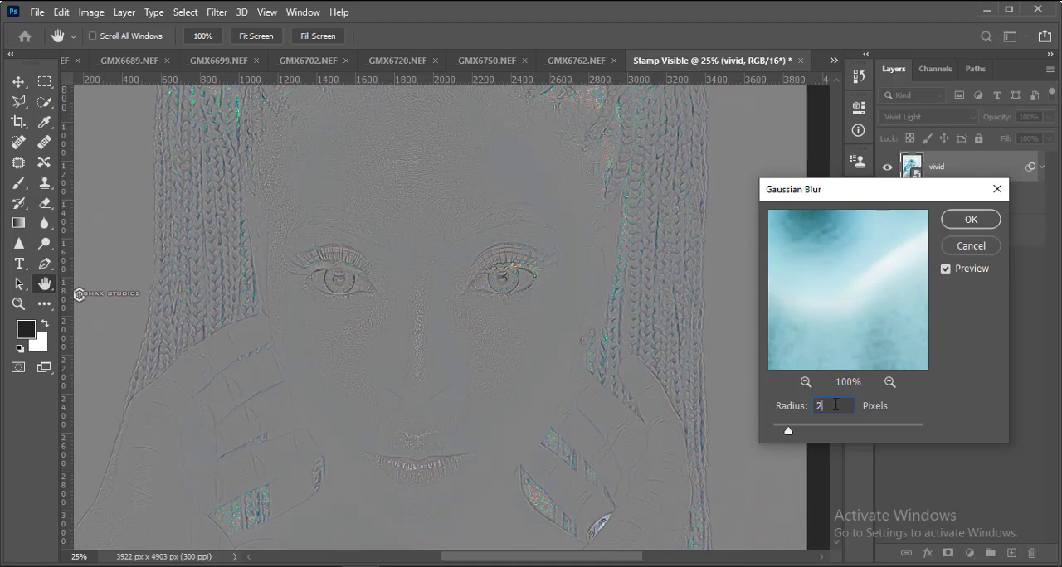
{"action": "type", "text": ".0"}
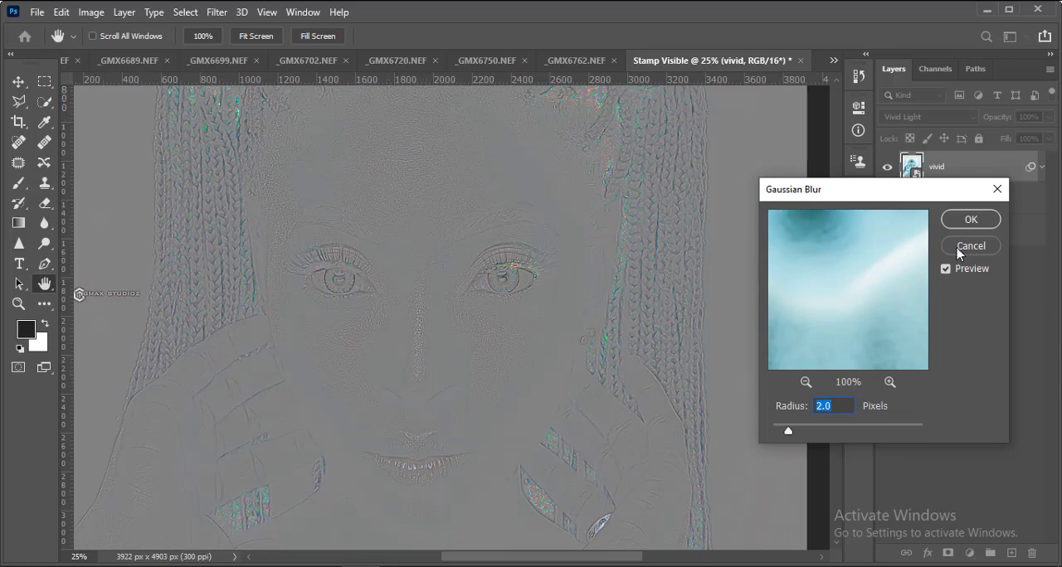
{"action": "left_click", "coordinate": [946, 269]}
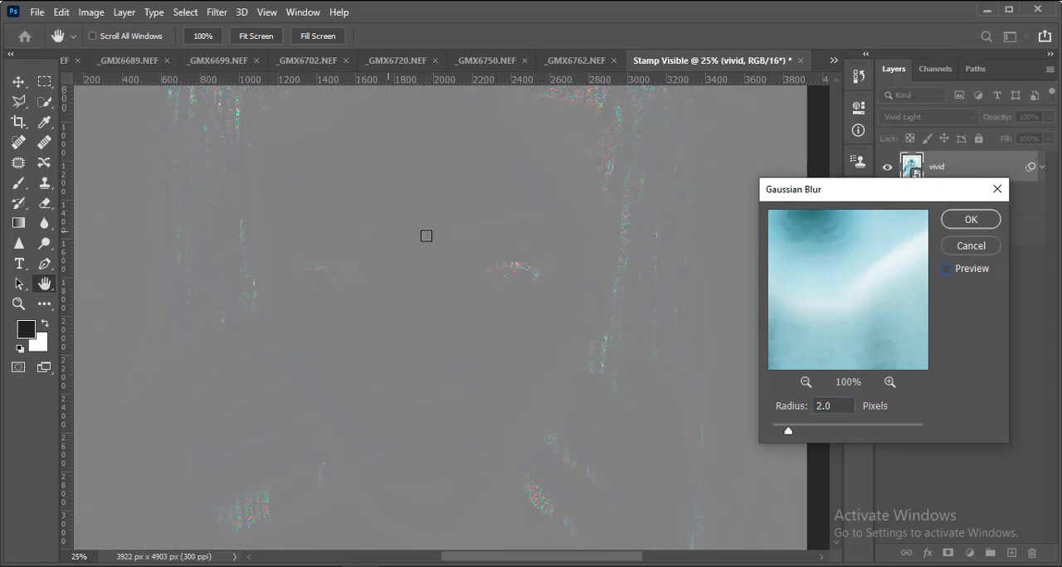
{"action": "left_click", "coordinate": [946, 269]}
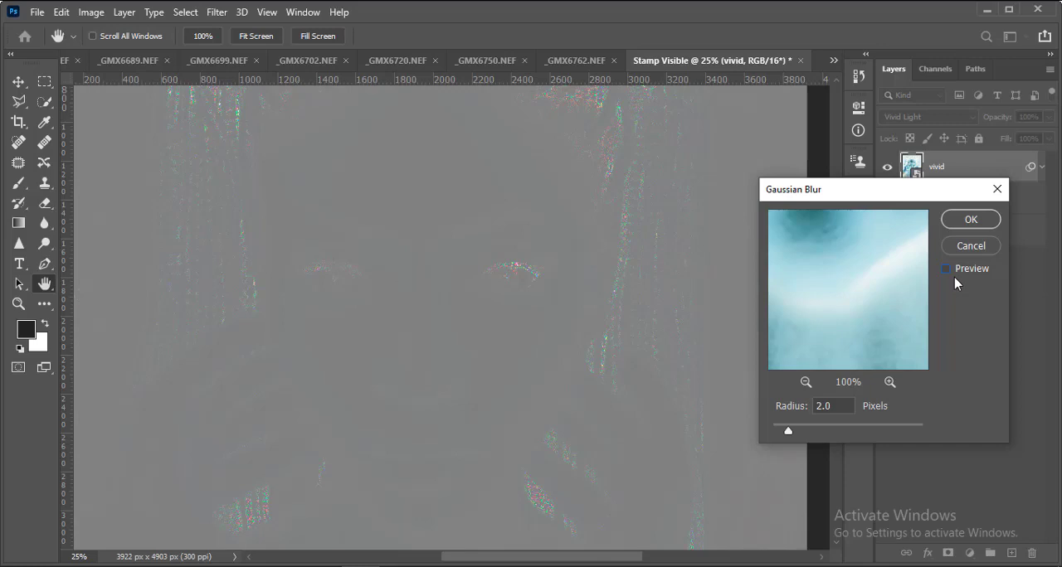
{"action": "left_click", "coordinate": [946, 268]}
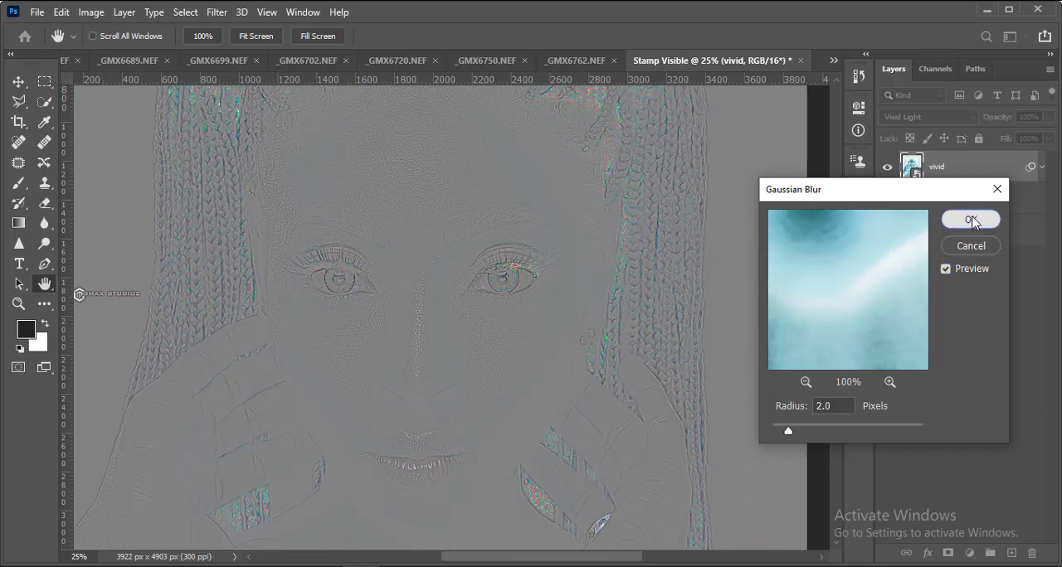
{"action": "left_click", "coordinate": [970, 219]}
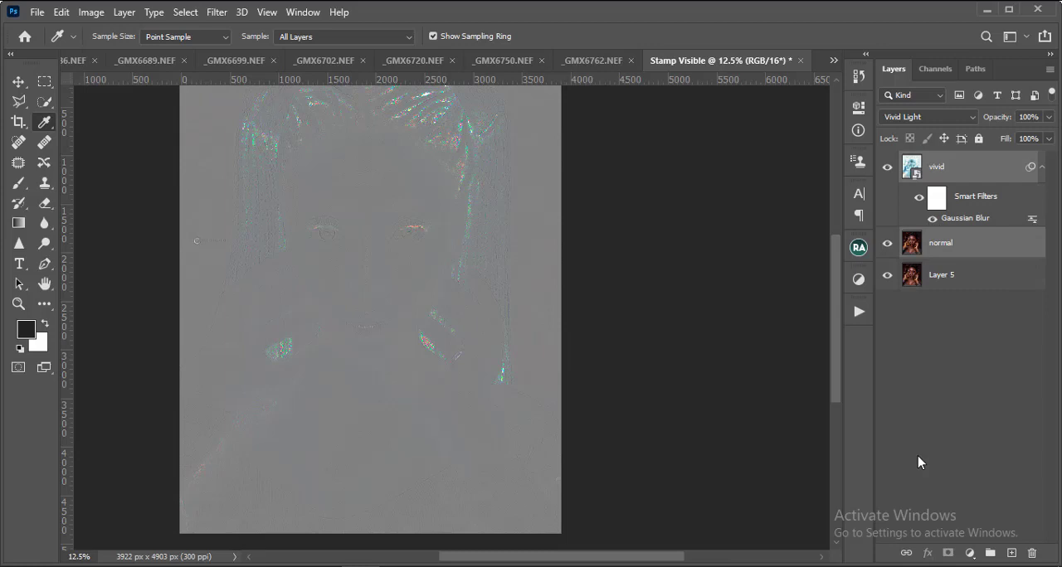
{"action": "mouse_move", "coordinate": [943, 274]}
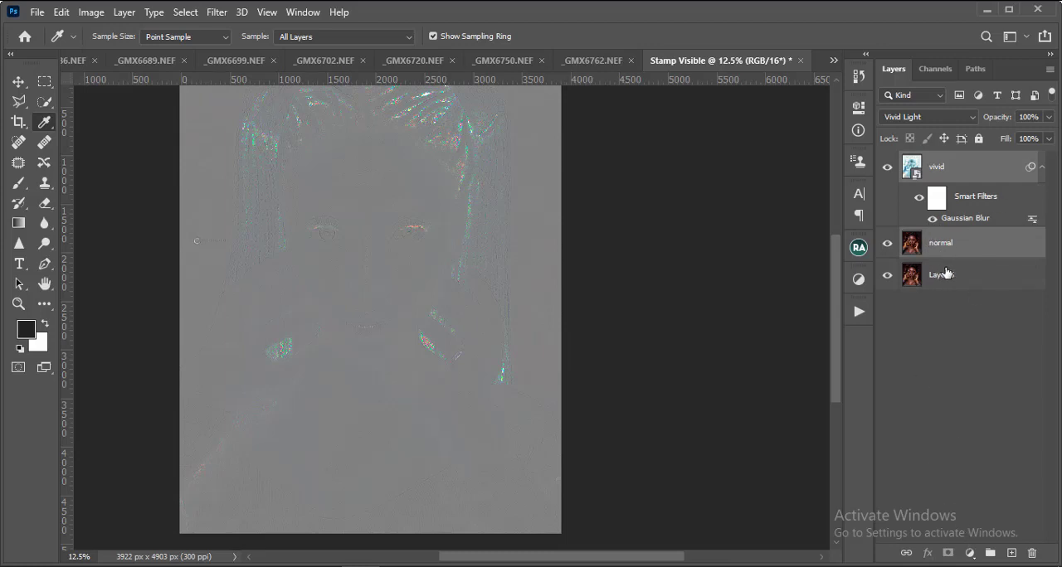
{"action": "mouse_move", "coordinate": [1004, 554]}
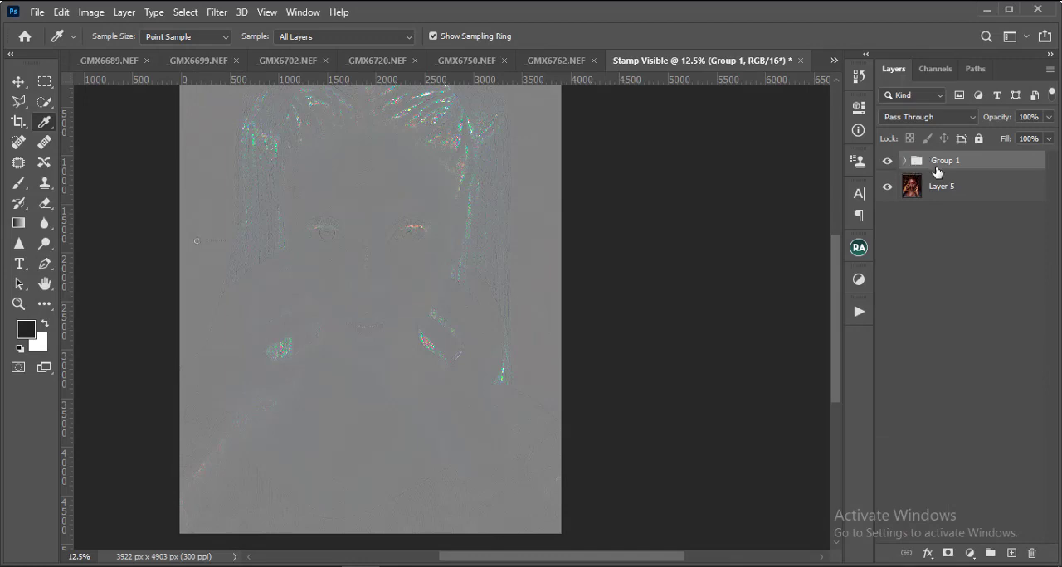
{"action": "mouse_move", "coordinate": [928, 116]}
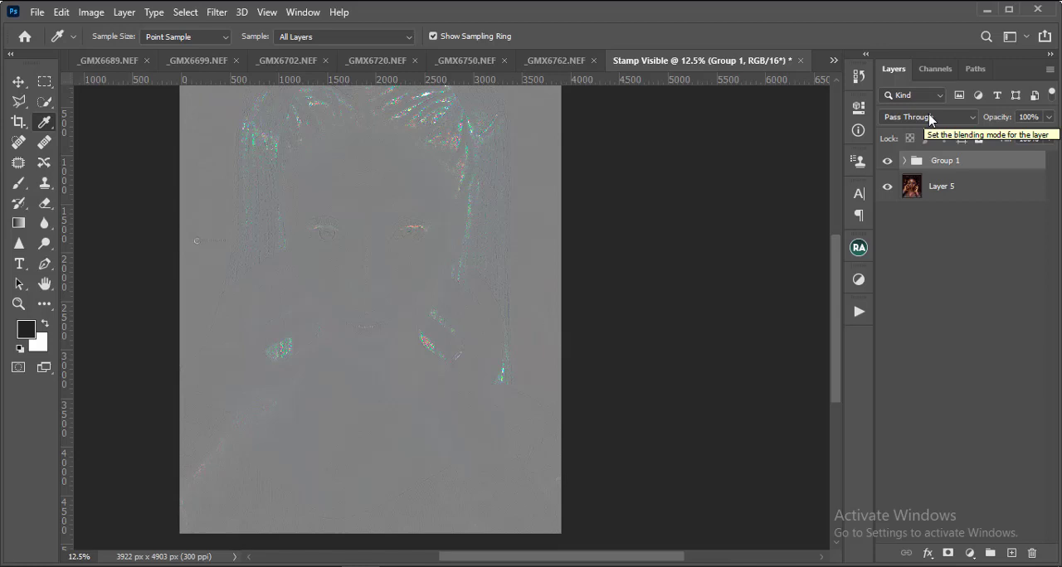
Step: Set Group 1's blend mode to Overlay and expand the group
{"action": "left_click", "coordinate": [927, 117]}
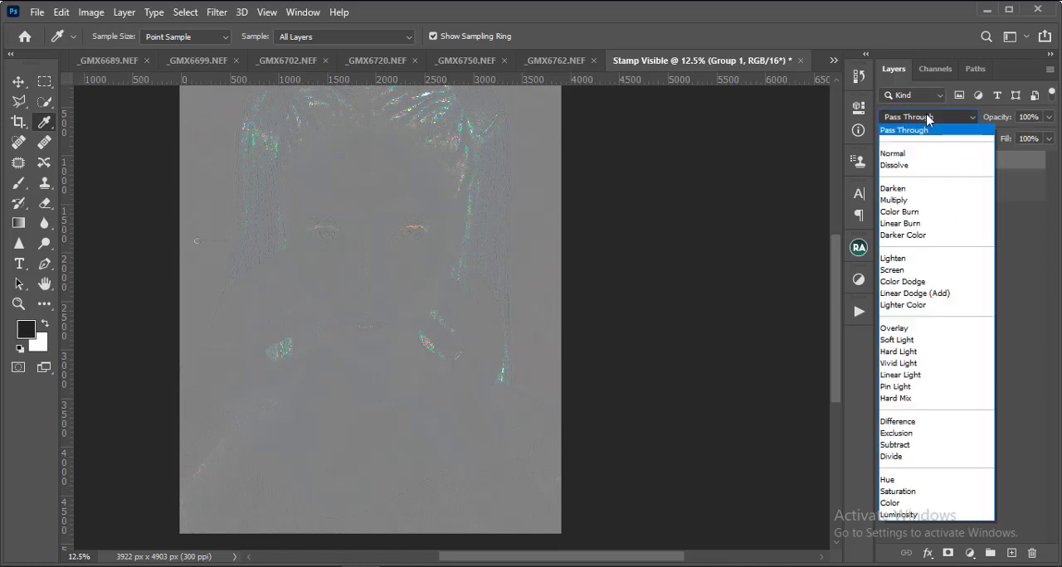
{"action": "left_click", "coordinate": [894, 329]}
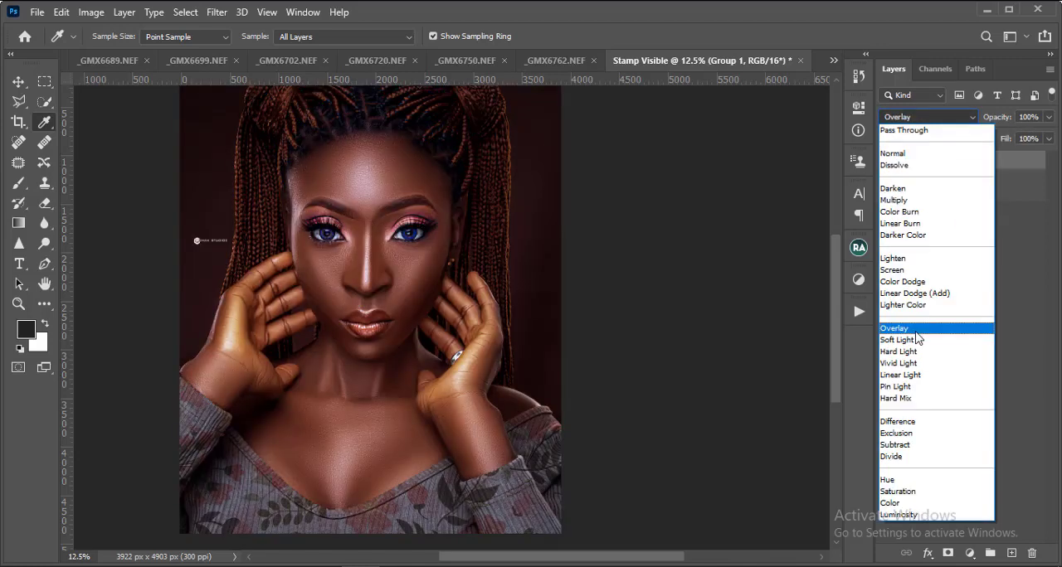
{"action": "left_click", "coordinate": [894, 328]}
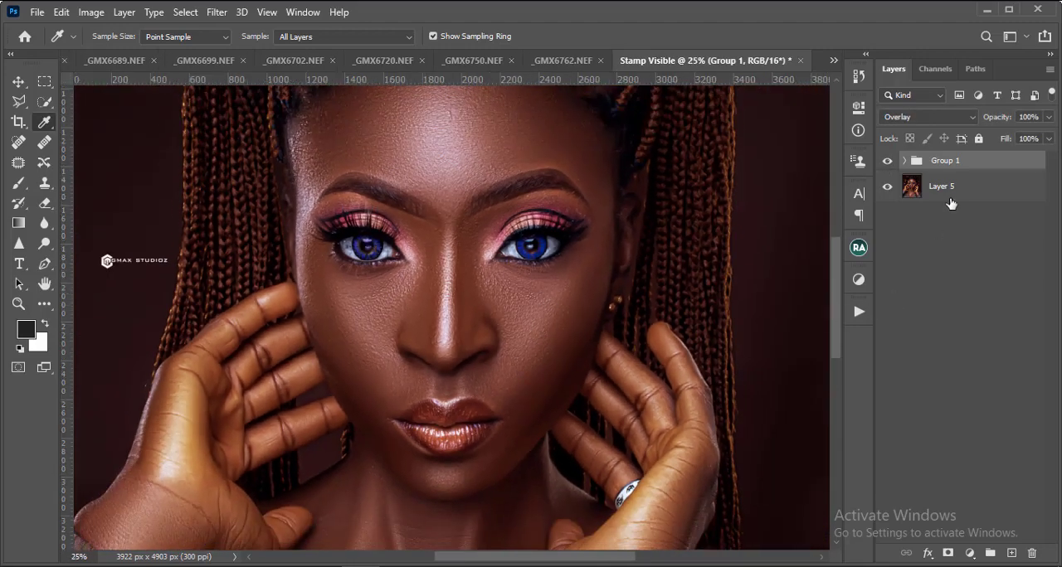
{"action": "left_click", "coordinate": [903, 160]}
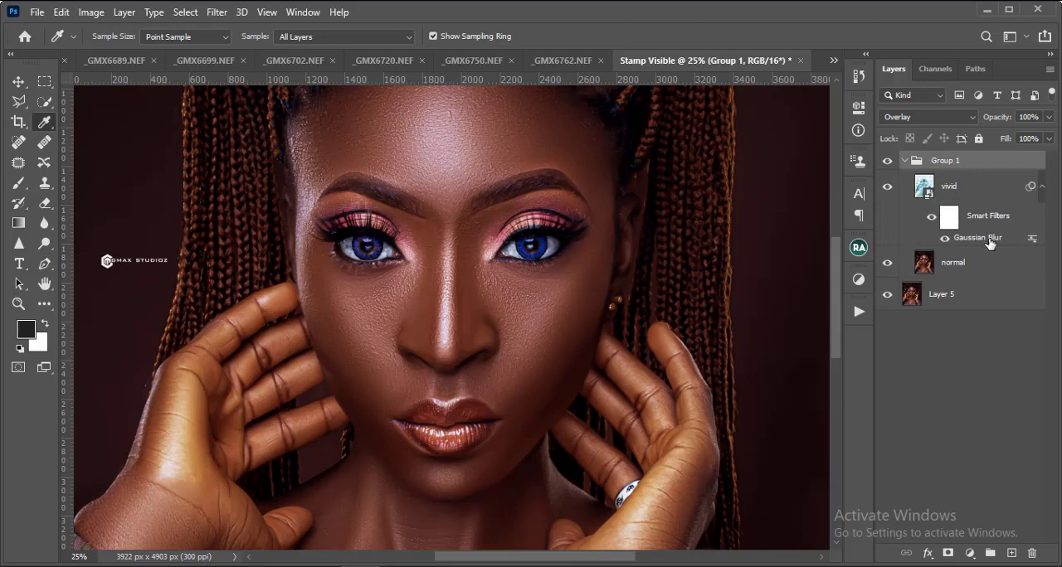
Step: Re-edit the vivid layer's Gaussian Blur smart filter to 3.5 px and collapse Group 1
{"action": "double_click", "coordinate": [978, 239]}
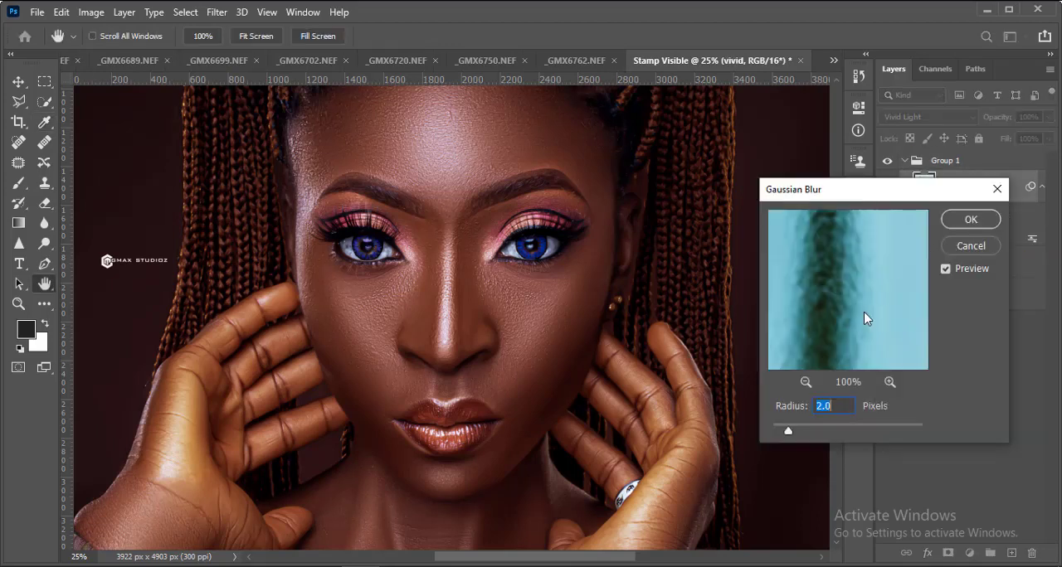
{"action": "left_click_drag", "start_coordinate": [786, 431], "coordinate": [813, 432]}
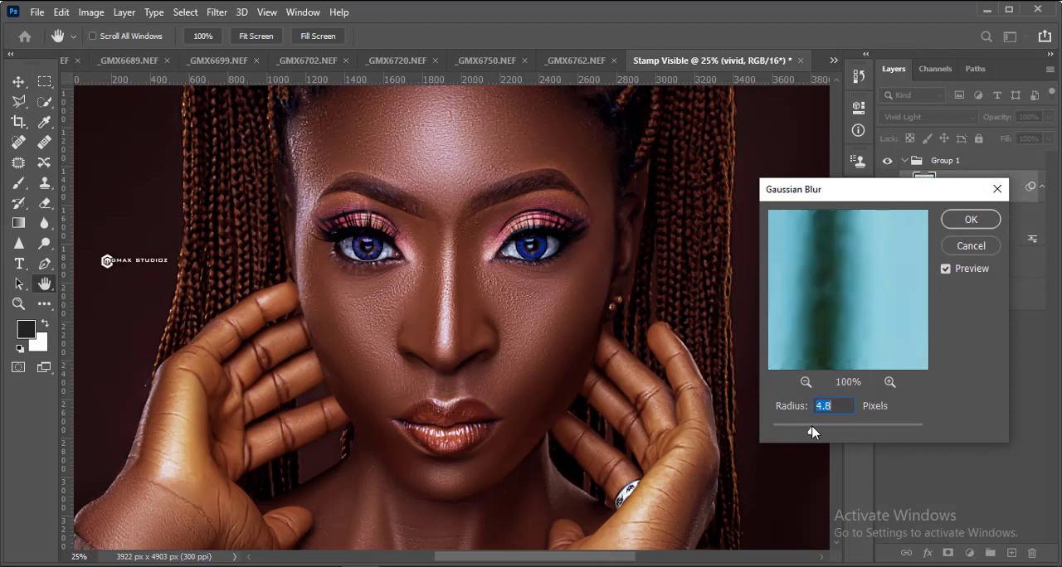
{"action": "left_click_drag", "start_coordinate": [813, 424], "coordinate": [826, 425]}
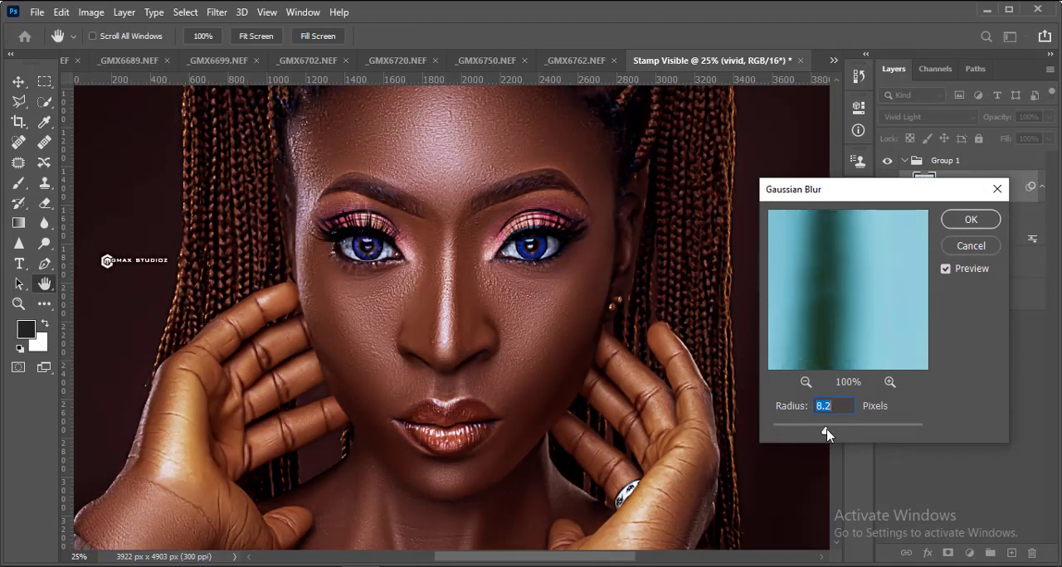
{"action": "left_click_drag", "start_coordinate": [826, 425], "coordinate": [814, 424]}
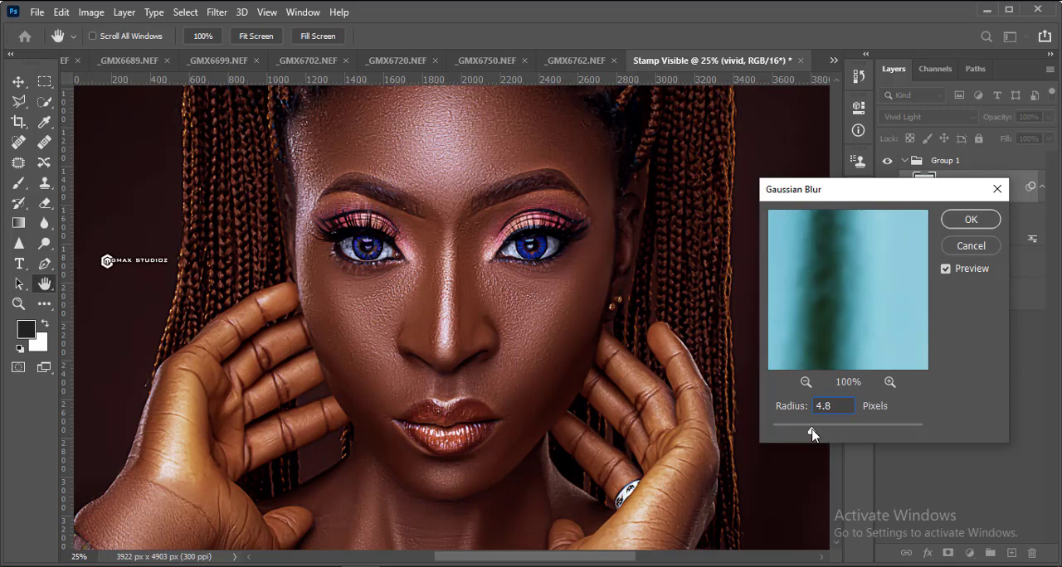
{"action": "left_click_drag", "start_coordinate": [815, 435], "coordinate": [810, 435]}
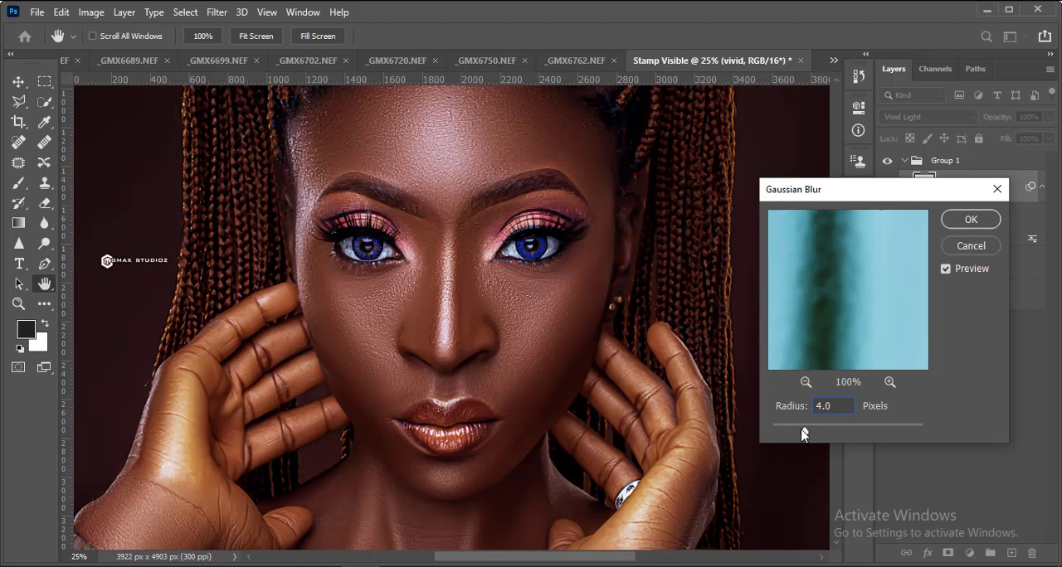
{"action": "left_click_drag", "start_coordinate": [803, 431], "coordinate": [799, 431]}
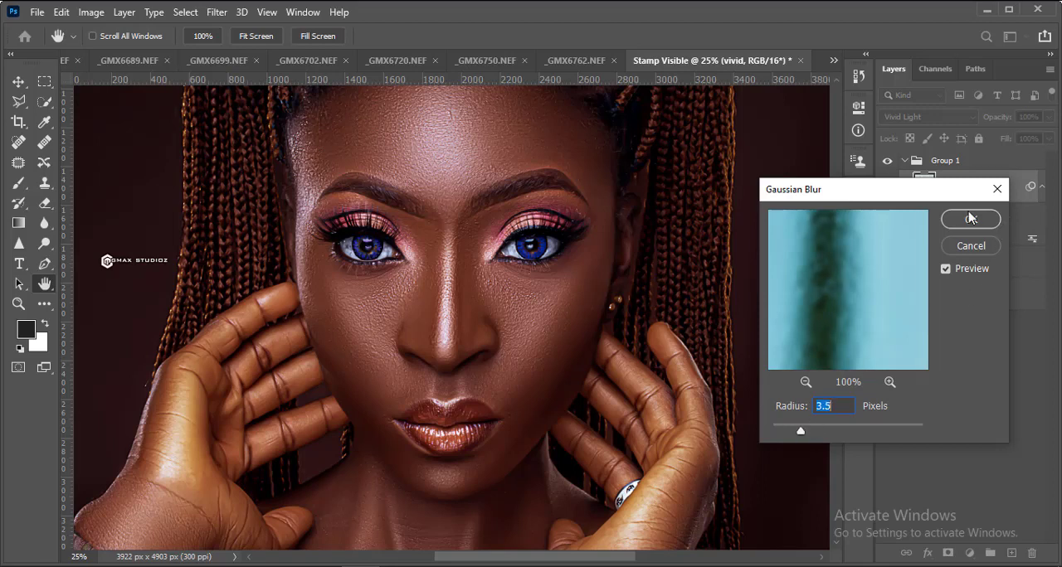
{"action": "left_click", "coordinate": [969, 219]}
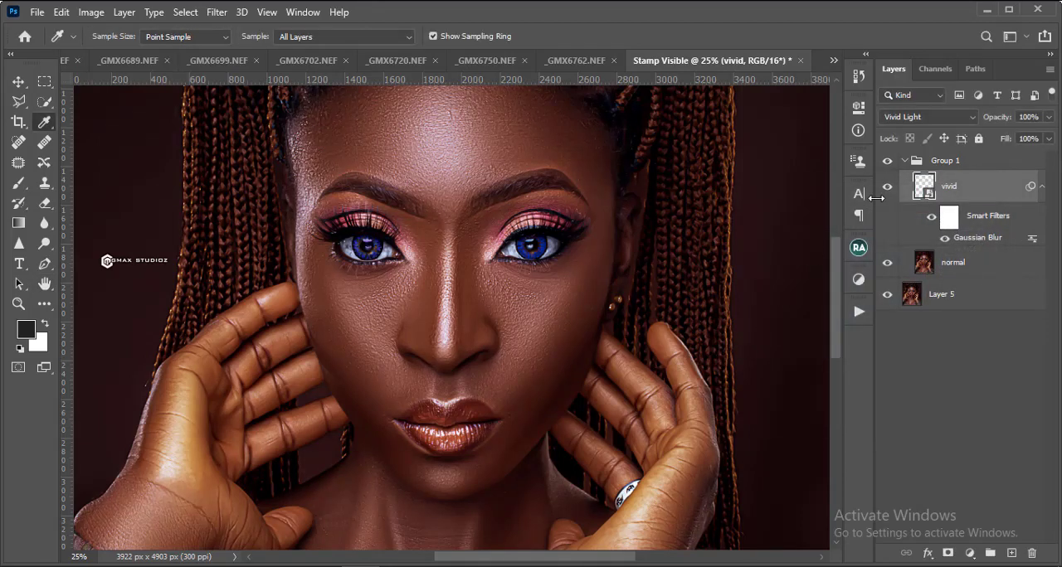
{"action": "left_click", "coordinate": [886, 186]}
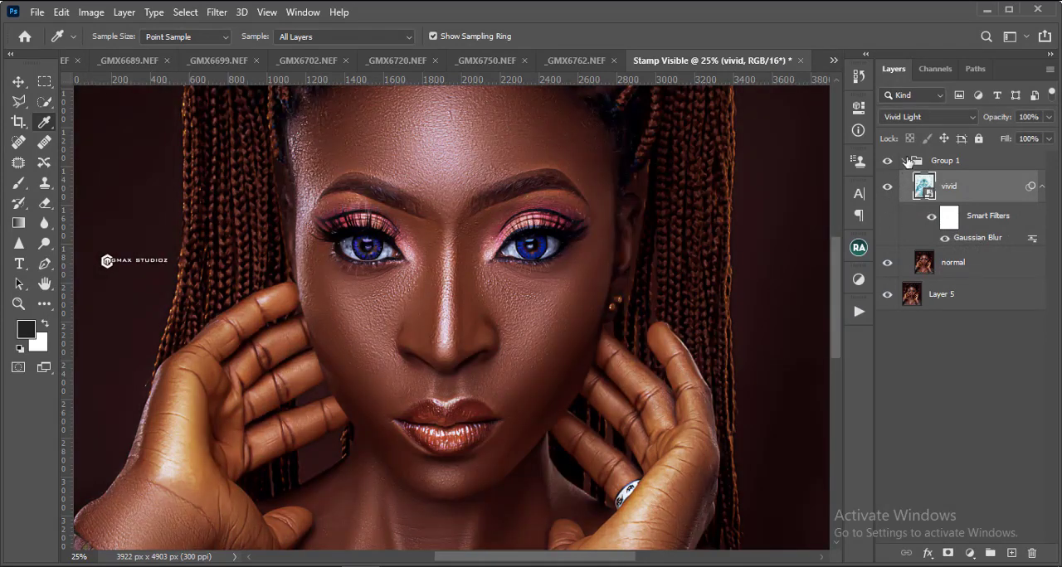
{"action": "left_click", "coordinate": [905, 161]}
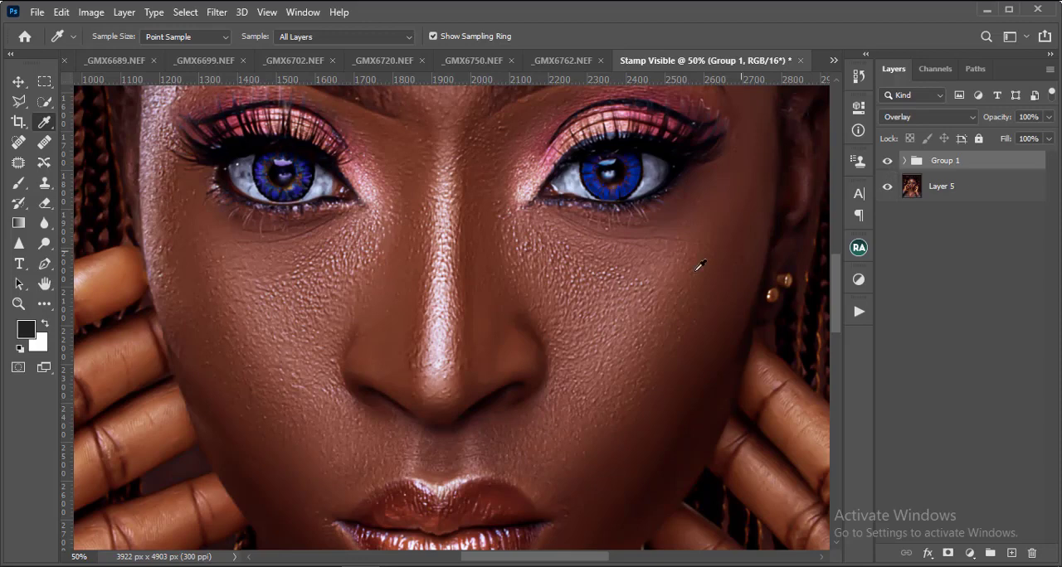
Step: Zoom in on the portrait to inspect the sharpening
{"action": "scroll", "scroll_direction": "down", "scroll_amount": 3}
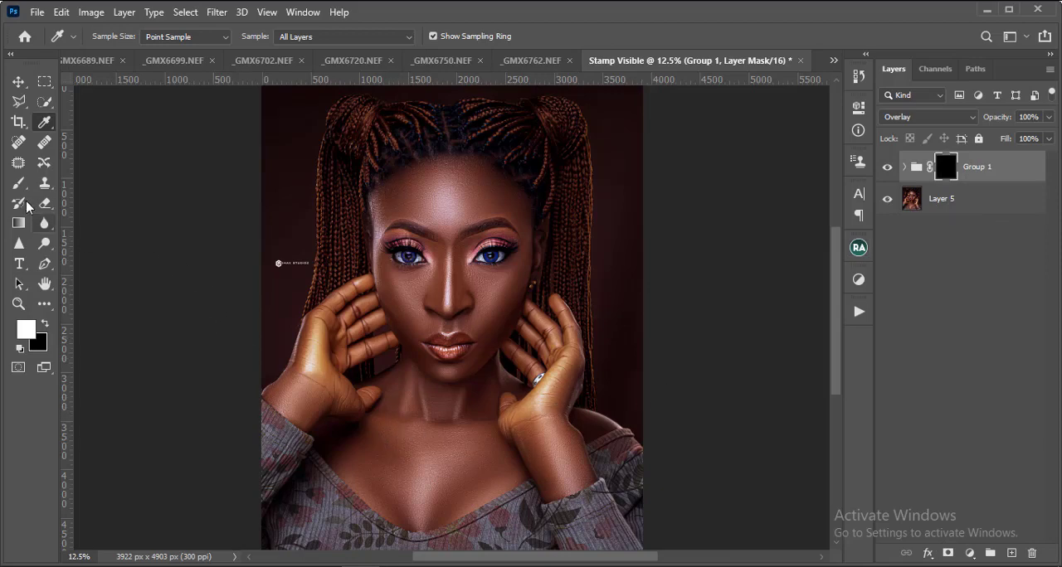
Step: Brush white over the subject on Group 1's mask, then hide the group to compare
{"action": "left_click", "coordinate": [18, 182]}
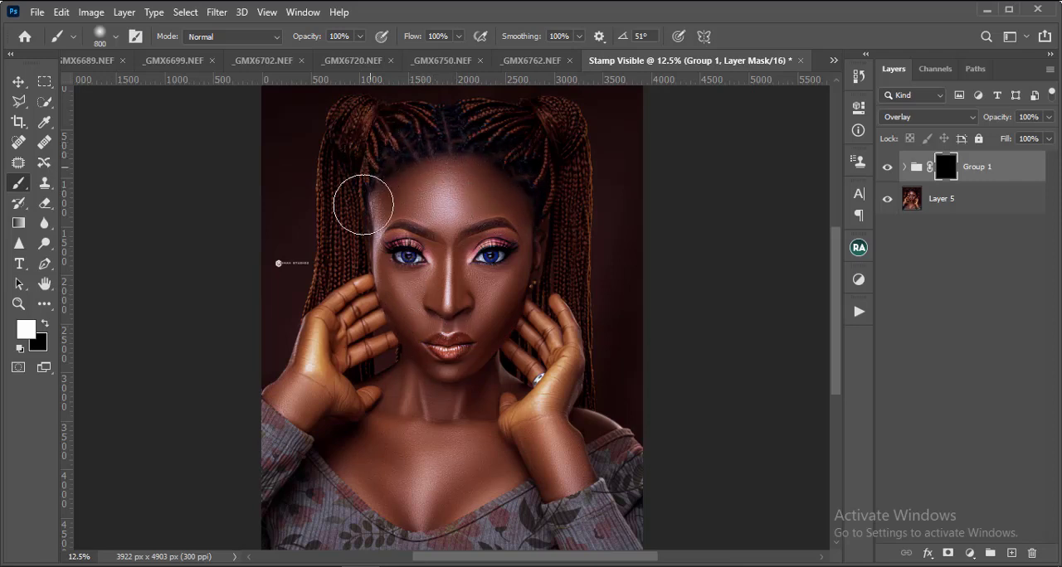
{"action": "left_click_drag", "start_coordinate": [362, 206], "coordinate": [286, 471]}
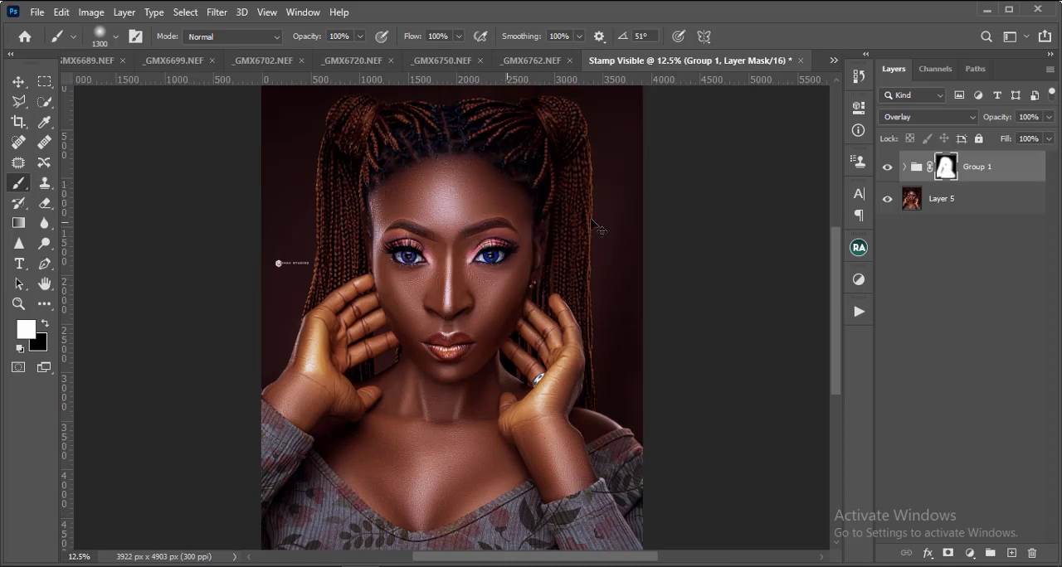
{"action": "mouse_move", "coordinate": [531, 159]}
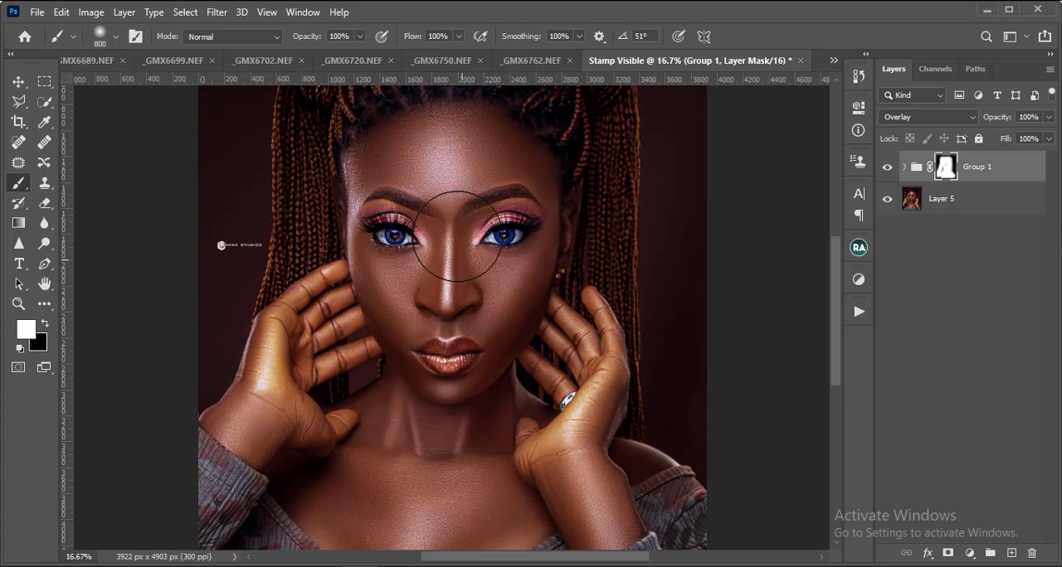
{"action": "left_click", "coordinate": [886, 168]}
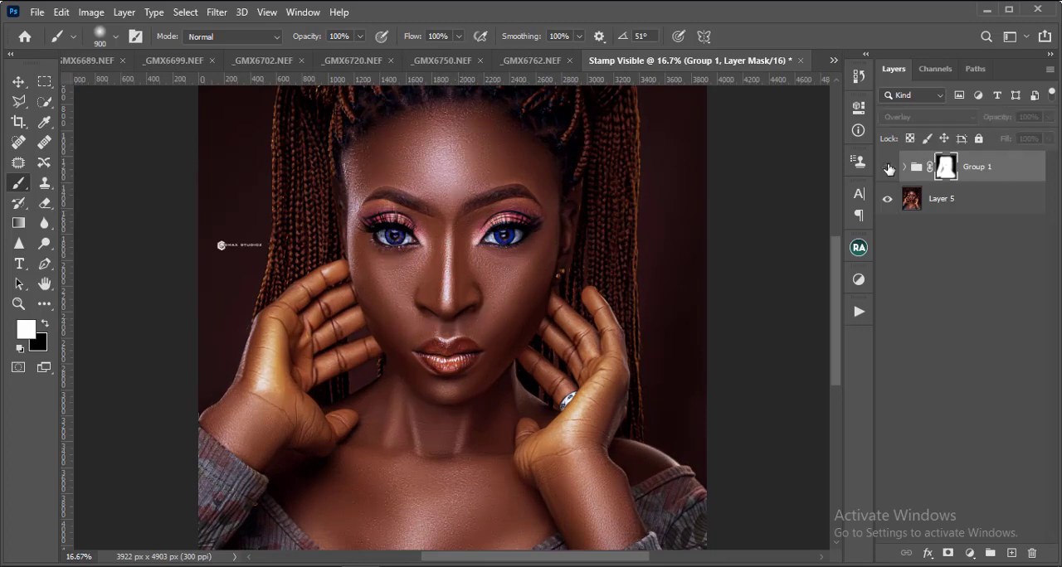